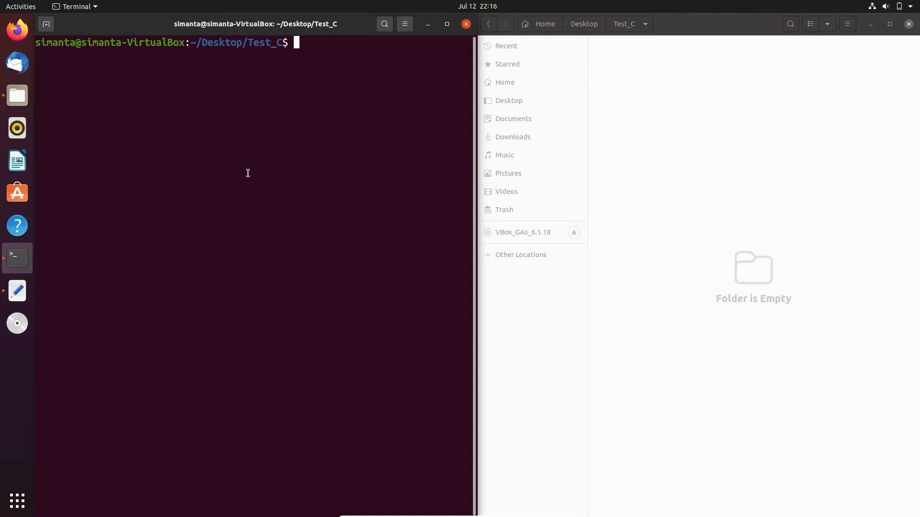
# Run gcc --version, which reports gcc 9.3.0 is installed.
pyautogui.write('gcc')
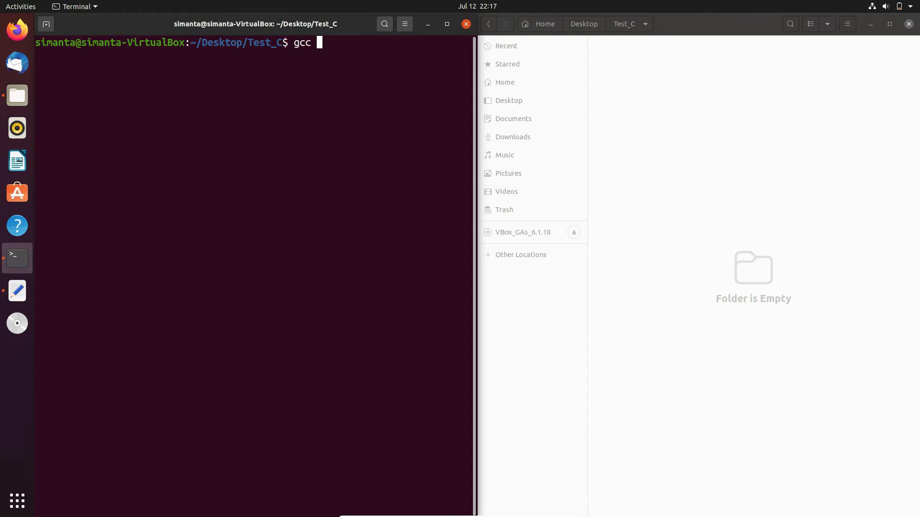
pyautogui.write('--')
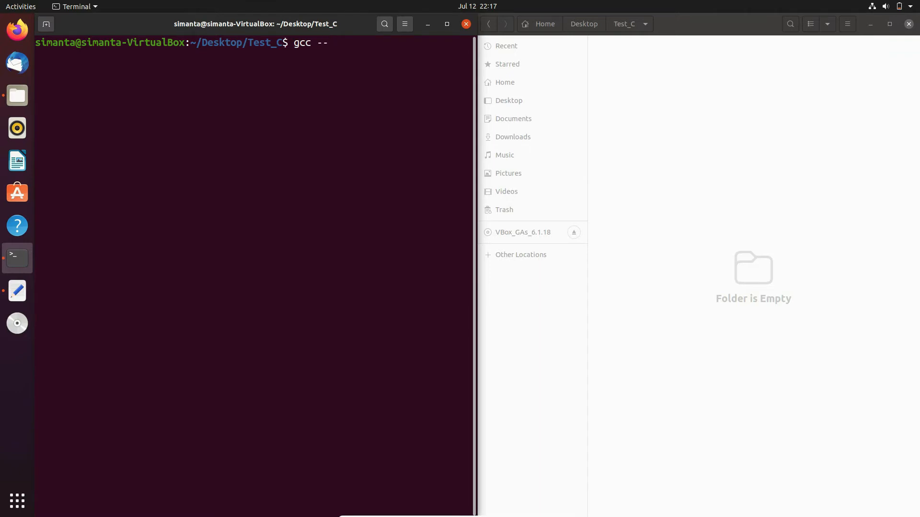
pyautogui.write('version')
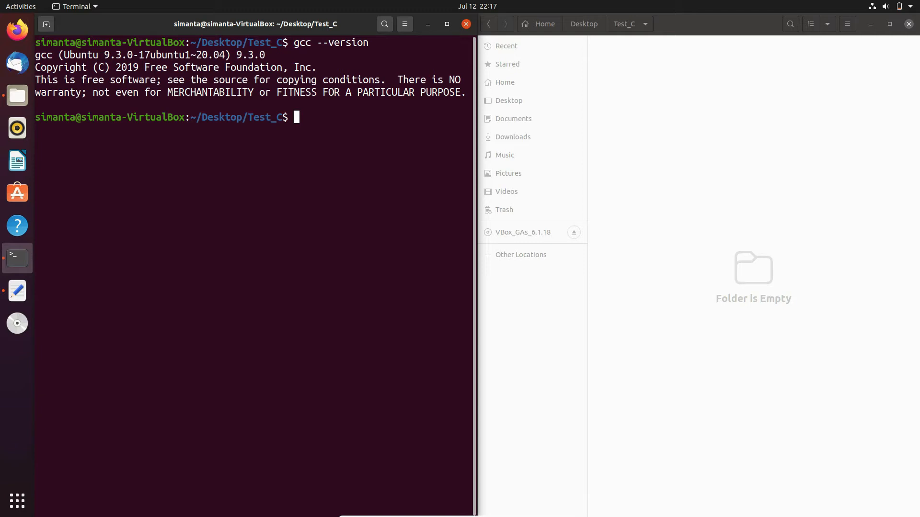
pyautogui.write('su')
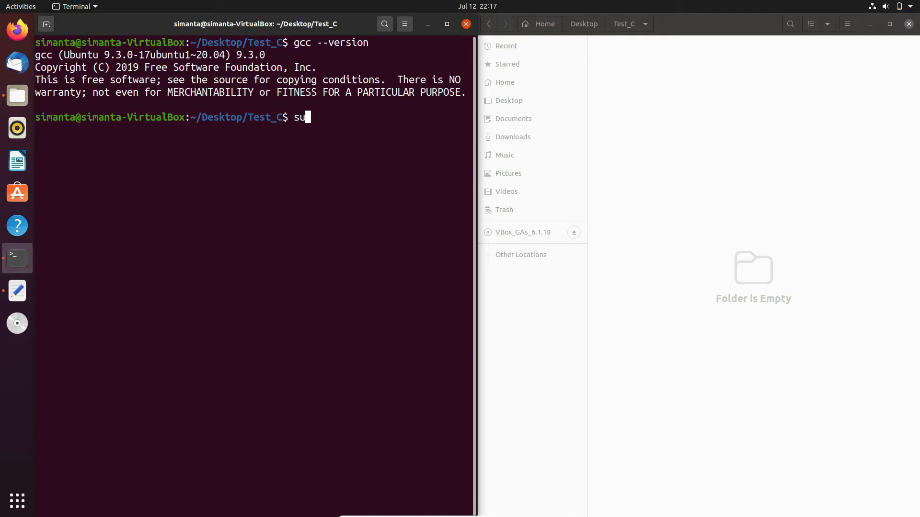
pyautogui.write('do a')
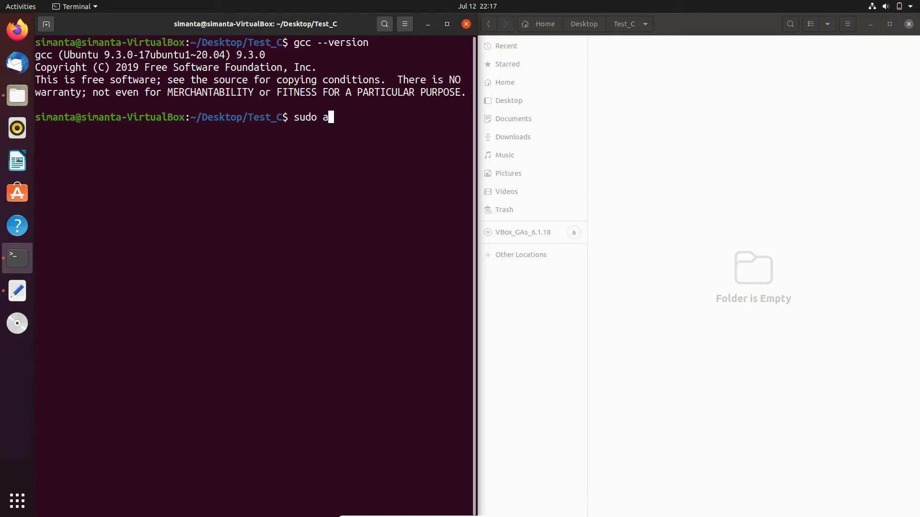
pyautogui.write('pt i')
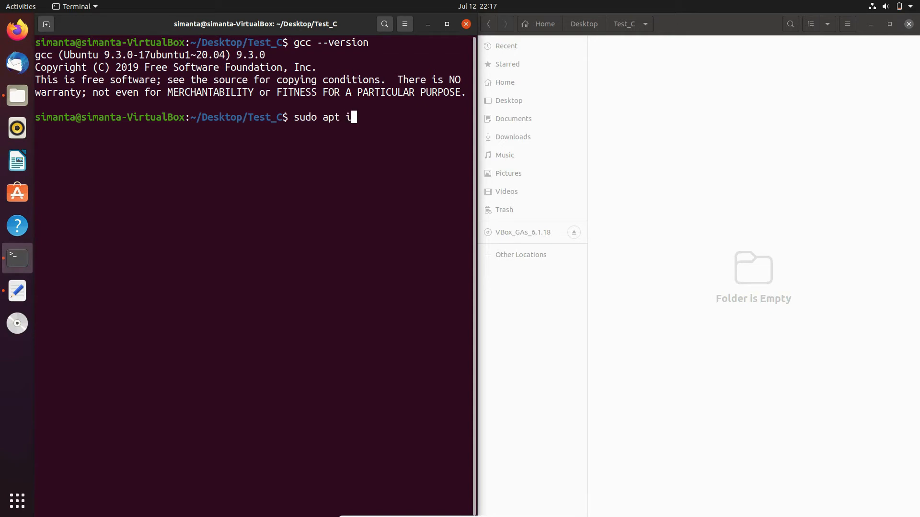
pyautogui.write('ns')
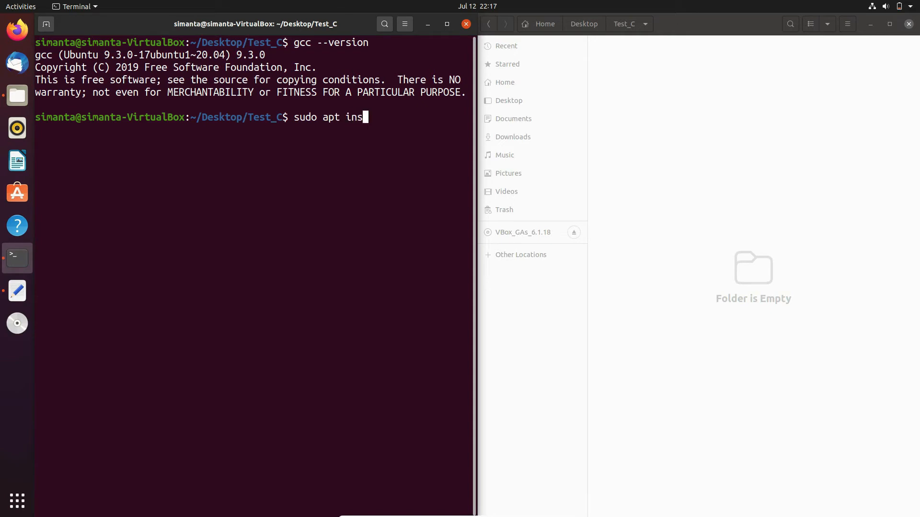
pyautogui.write('tall')
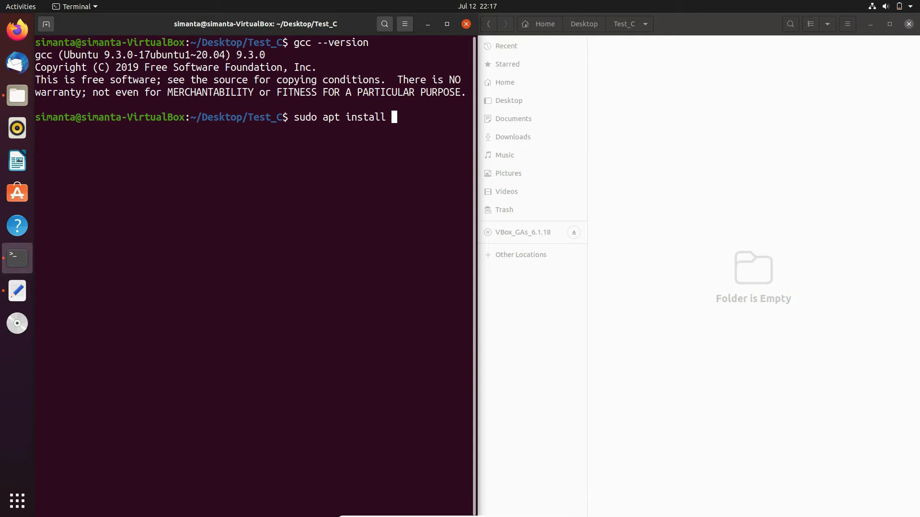
pyautogui.write('gcc')
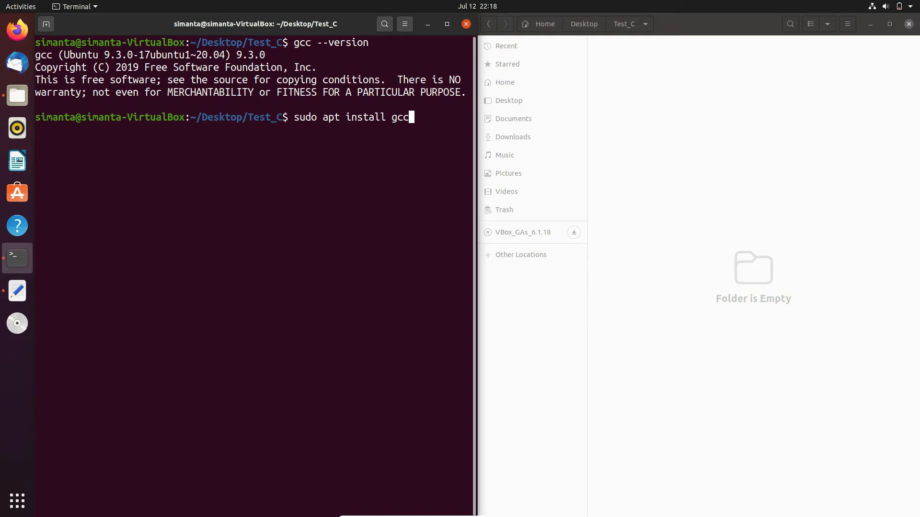
pyautogui.press('BackSpace')
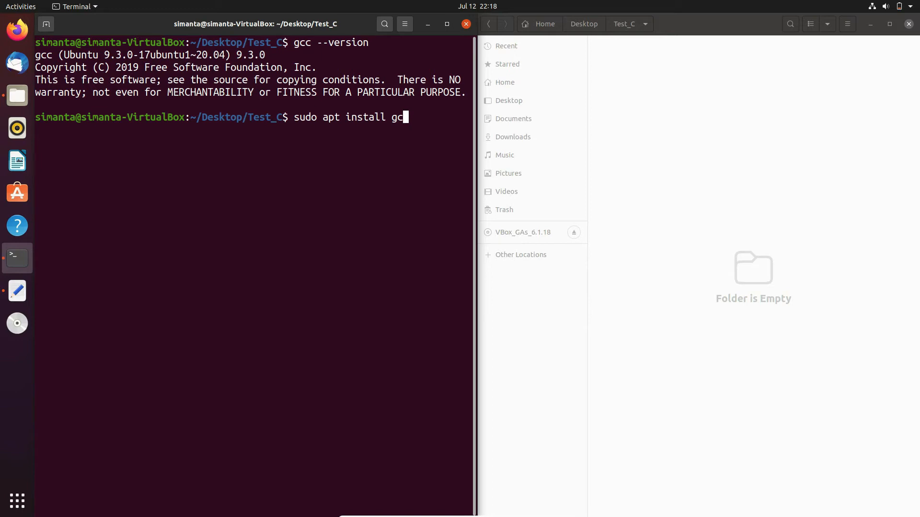
pyautogui.press('ctrl+c')
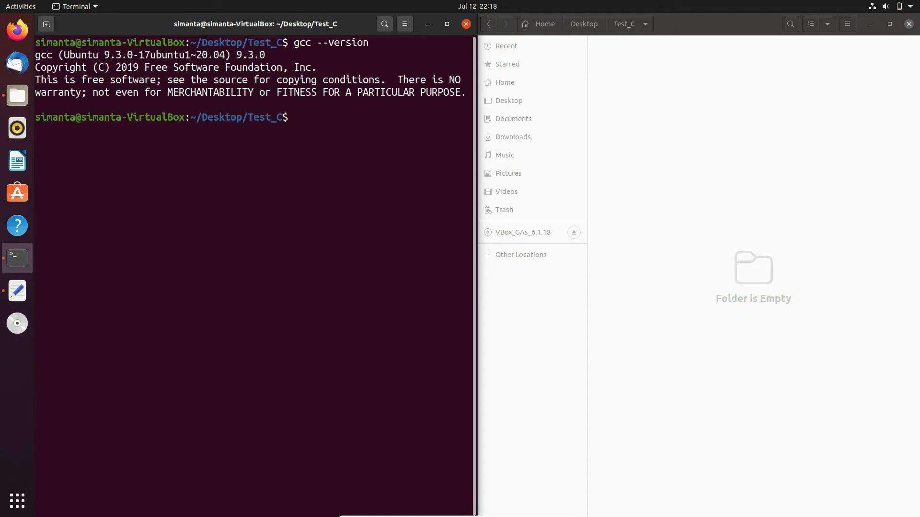
# Launch vim on a new, empty file named test.c.
pyautogui.write('vim')
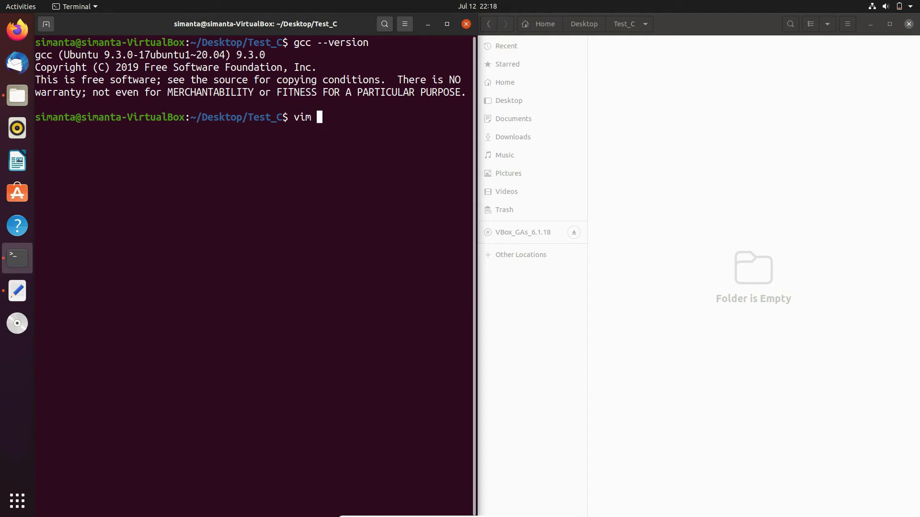
pyautogui.write('te')
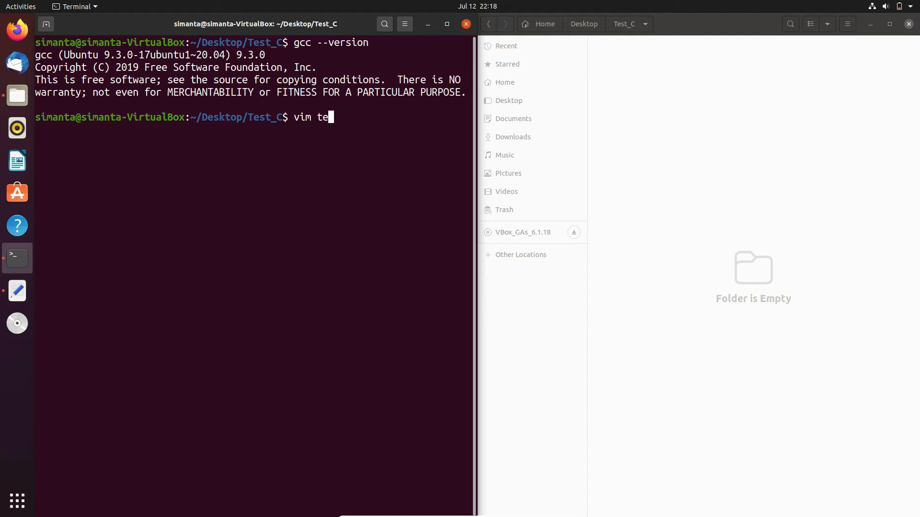
pyautogui.write('st.c')
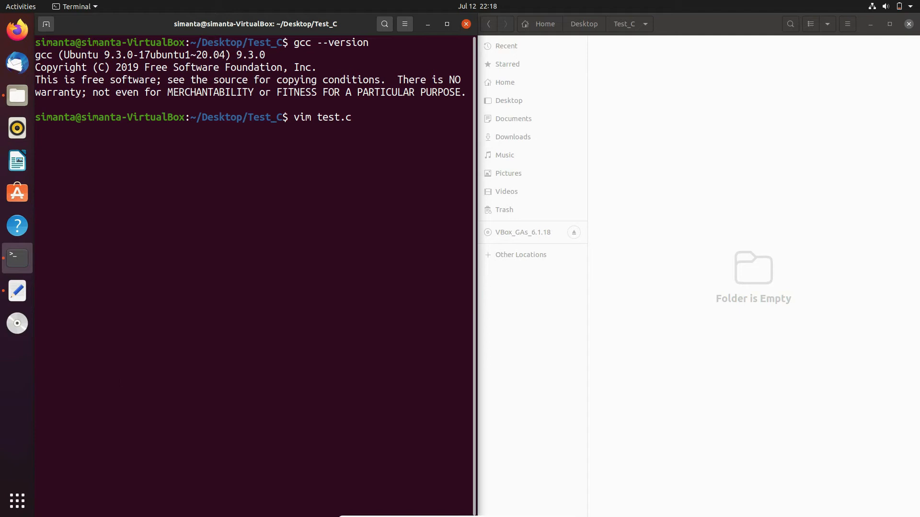
pyautogui.press('Return')
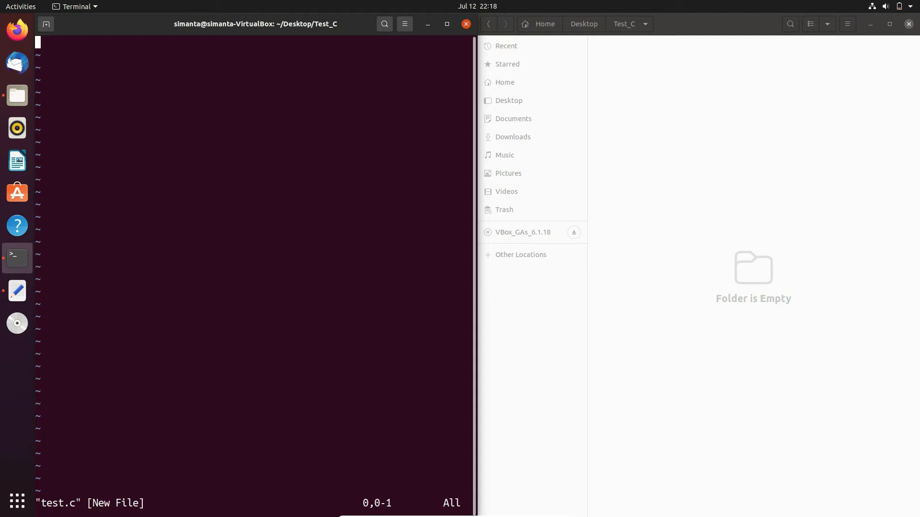
# Enter insert mode and write #include<stdio.h> as the first line.
pyautogui.press('i')
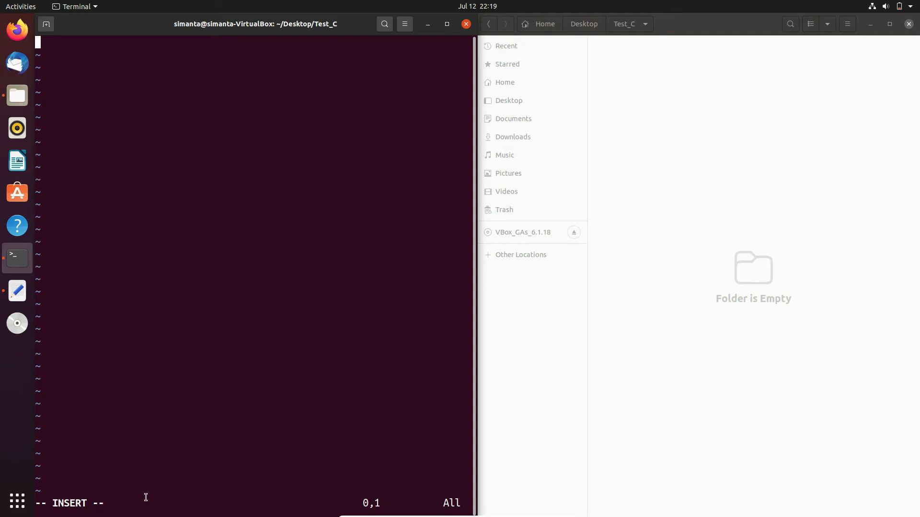
pyautogui.moveTo(228, 230)
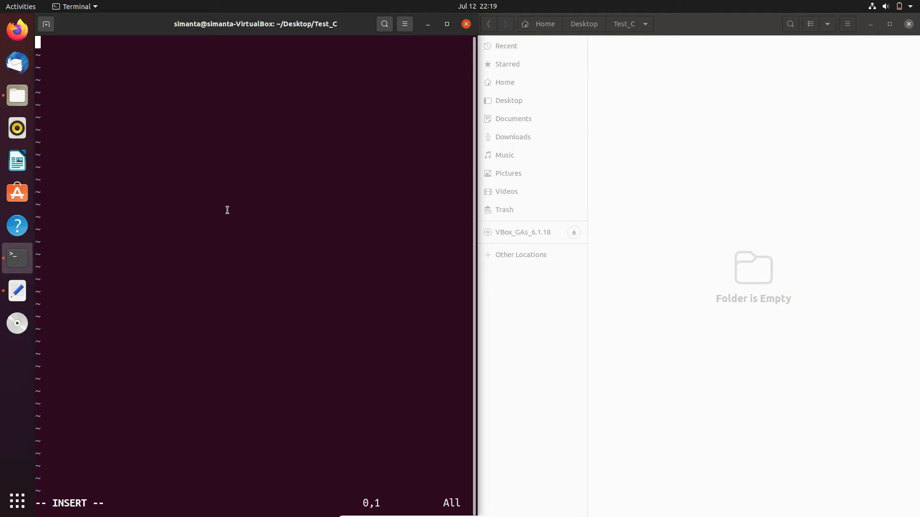
pyautogui.write('#in')
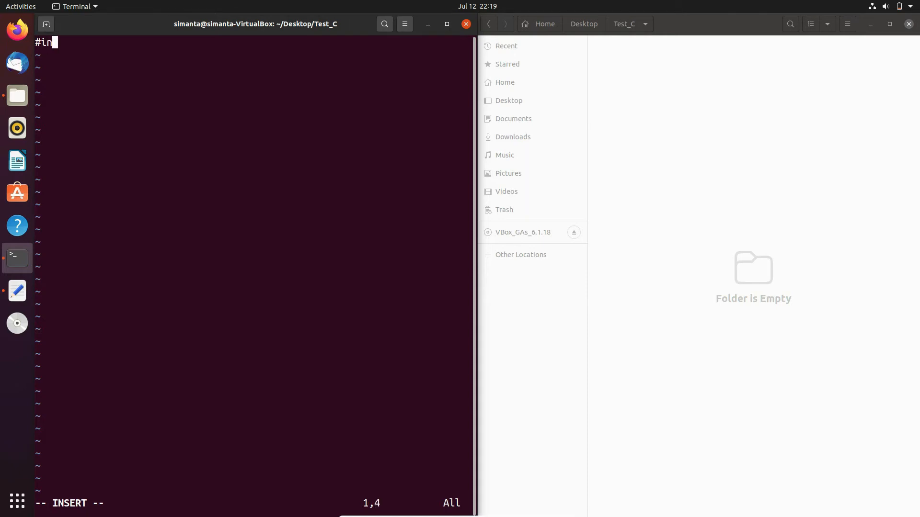
pyautogui.write('c')
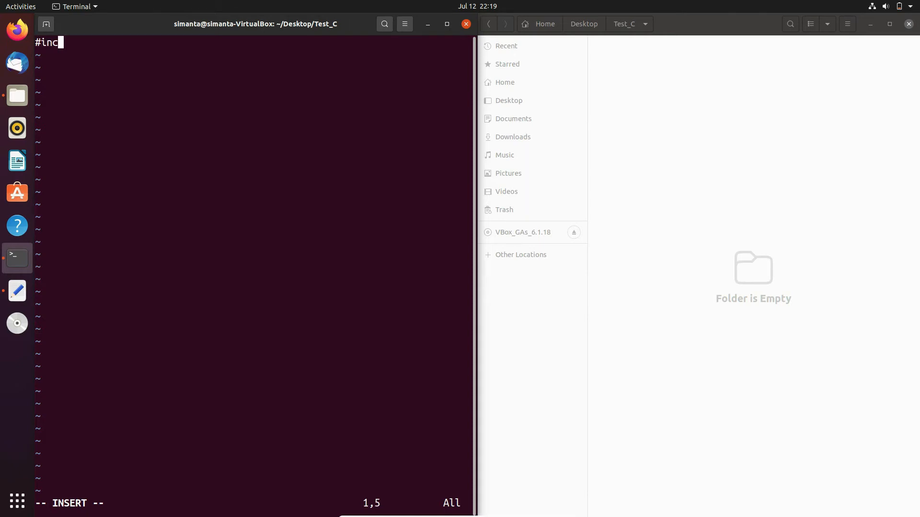
pyautogui.write('lu')
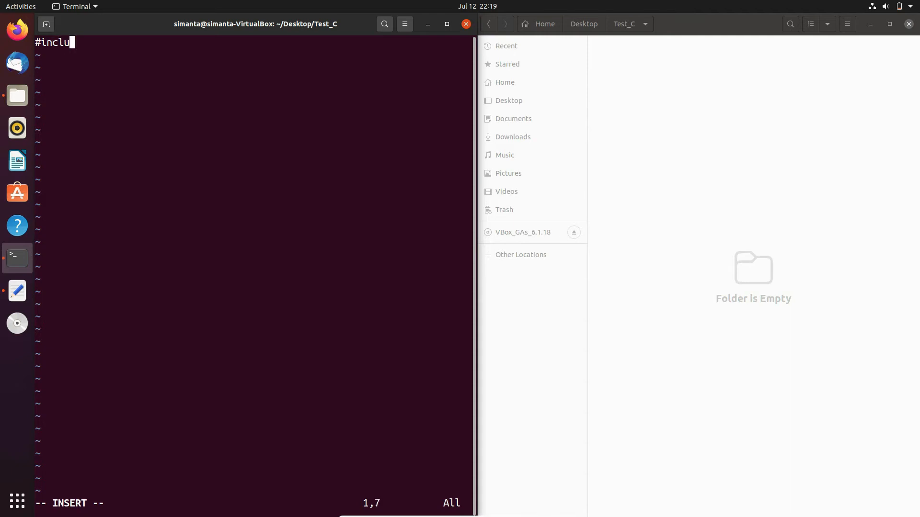
pyautogui.write('de')
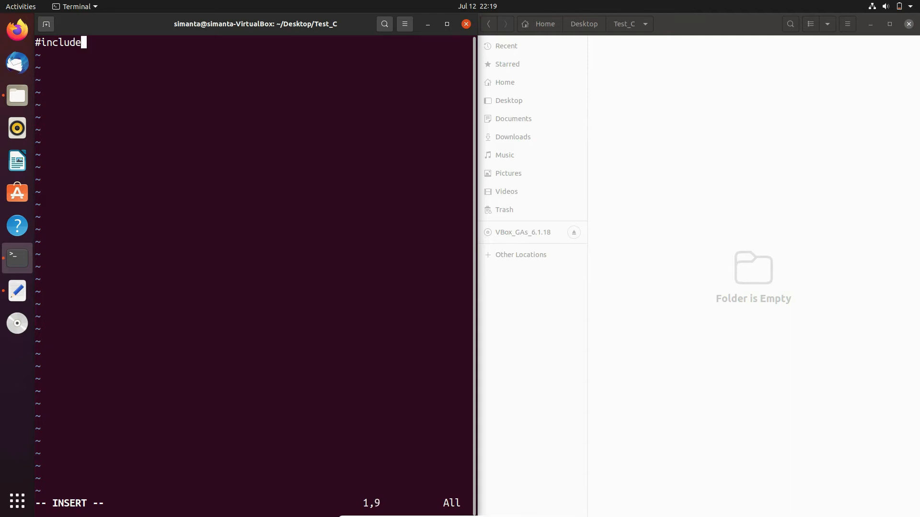
pyautogui.write('<>')
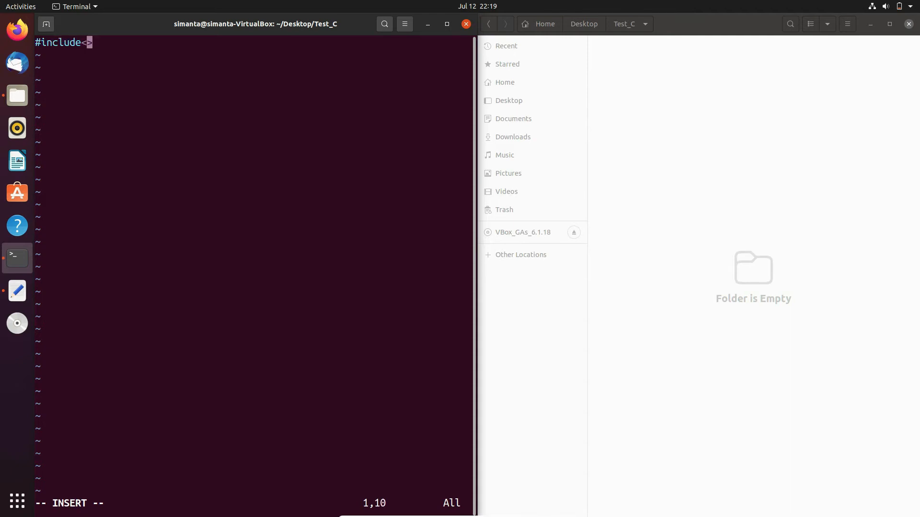
pyautogui.write('std')
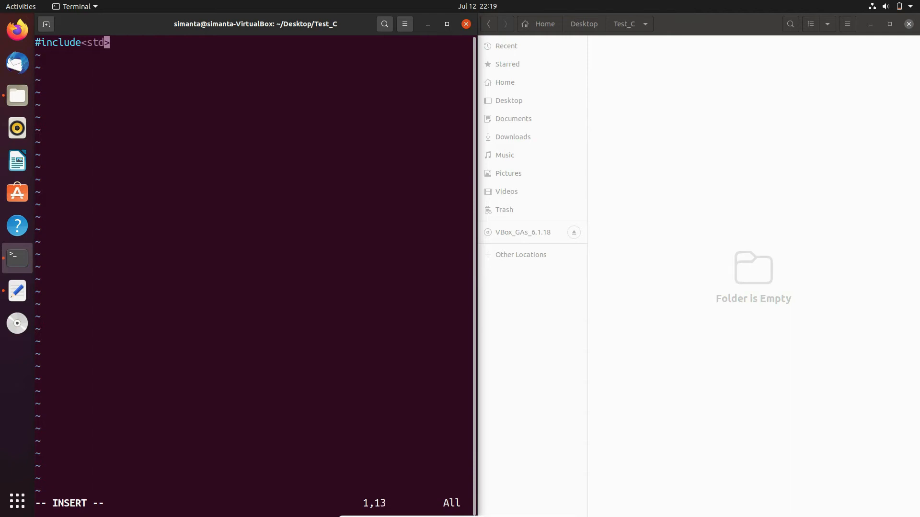
pyautogui.write('io.')
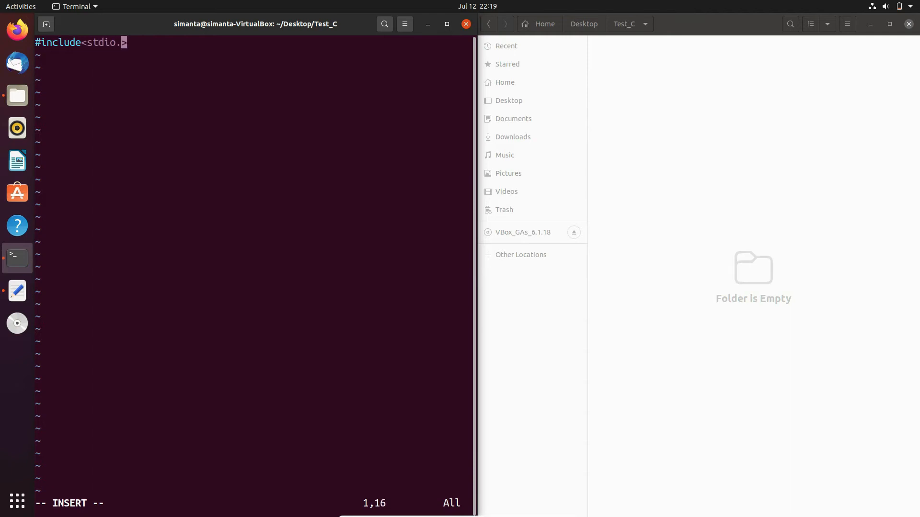
pyautogui.write('h>')
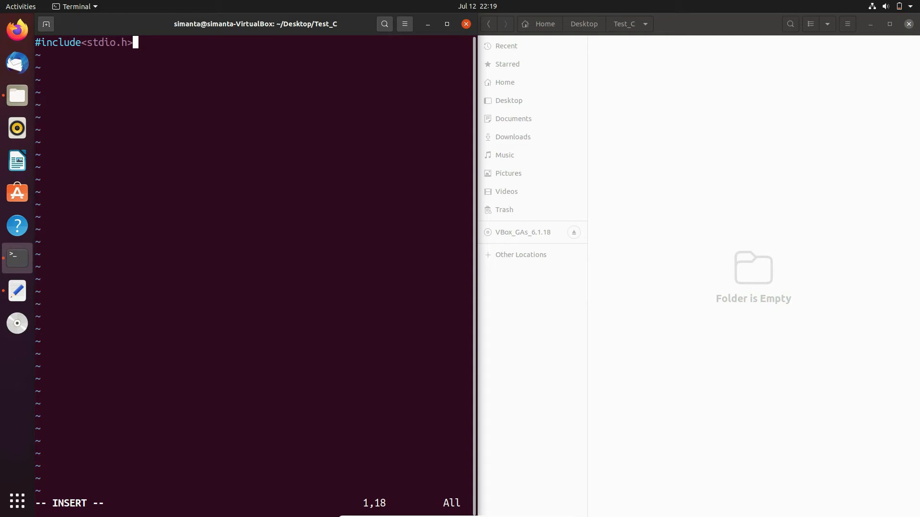
# Add an int main() definition below the include, with its braces on separate lines.
pyautogui.press('Return')
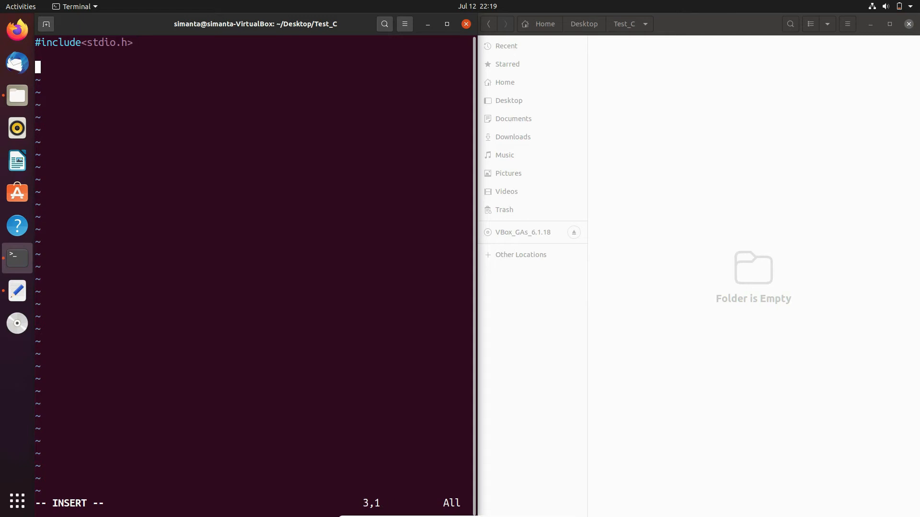
pyautogui.write('int')
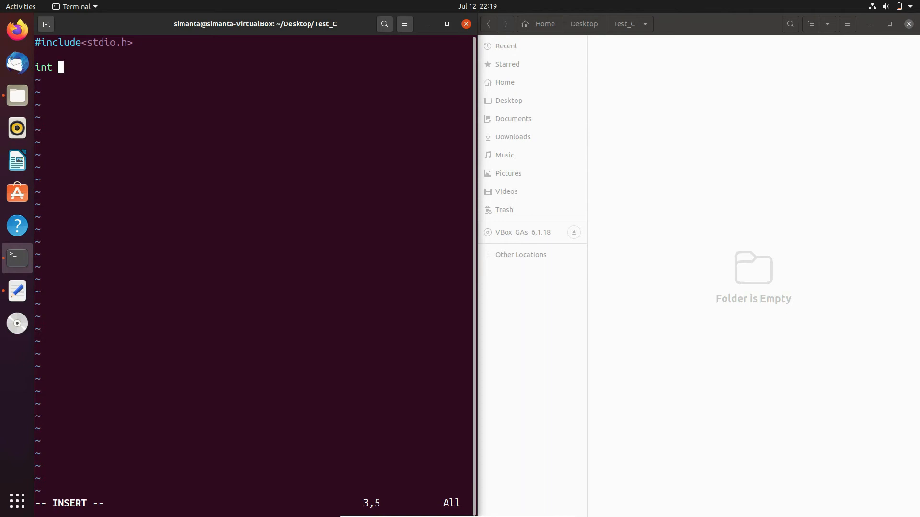
pyautogui.write('ma')
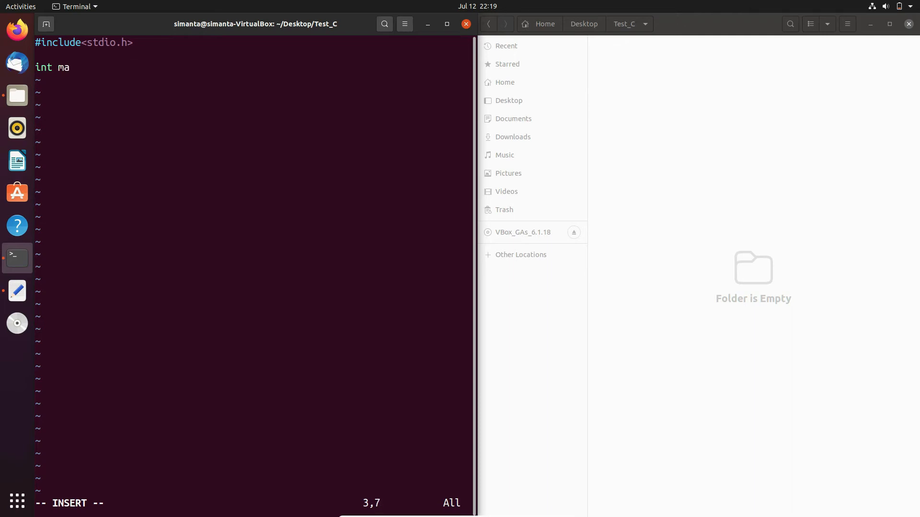
pyautogui.write('in()')
pyautogui.write('{}')
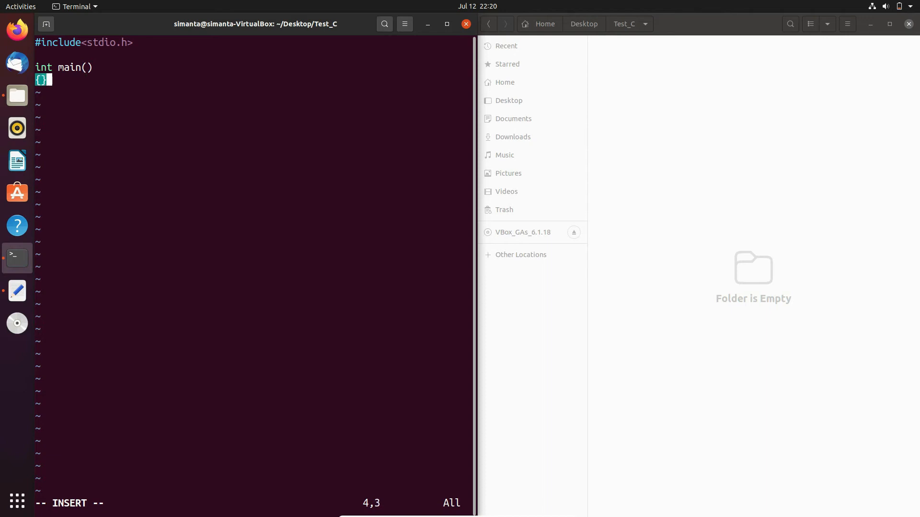
pyautogui.press('Left')
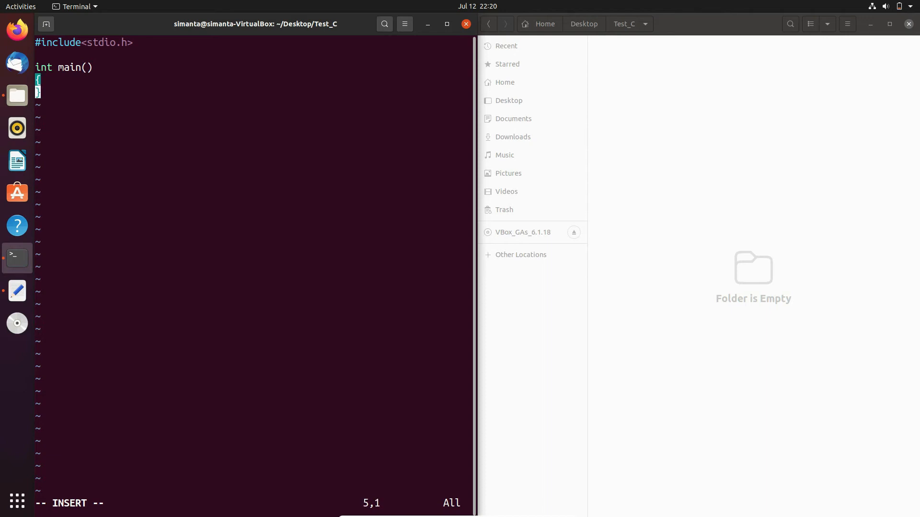
pyautogui.press('Up')
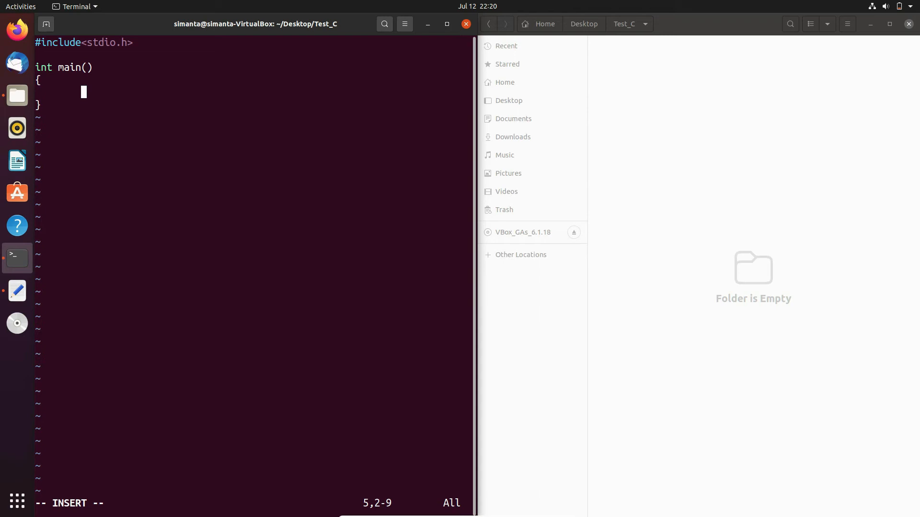
# Put printf("Hello World\n"); inside main, then save test.c with :wq.
pyautogui.write('p')
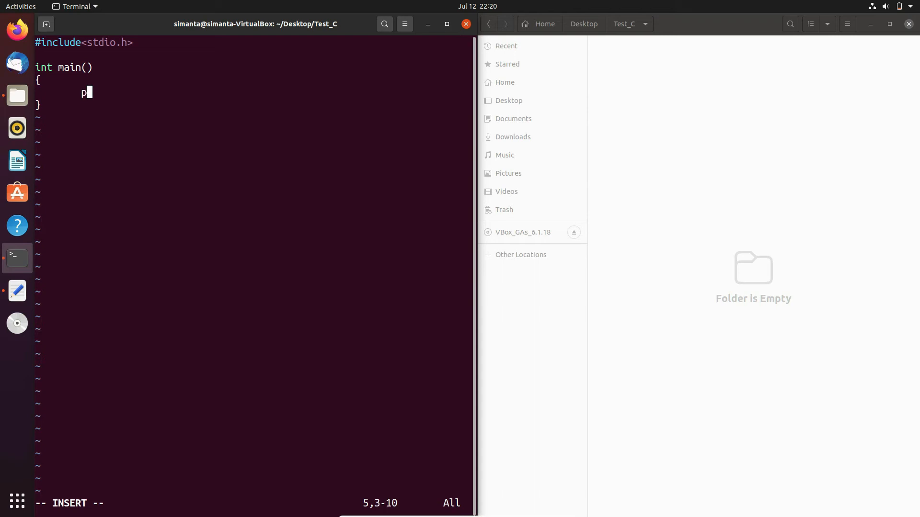
pyautogui.write('rintf')
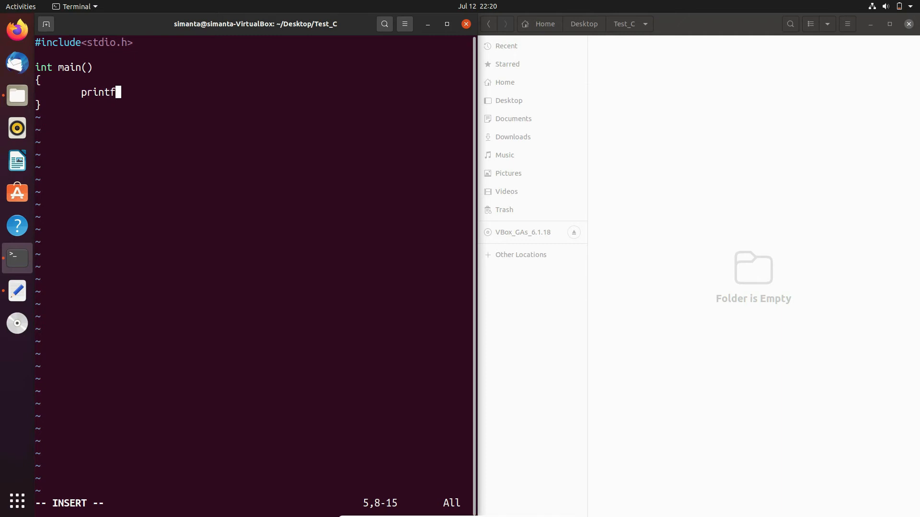
pyautogui.write('()')
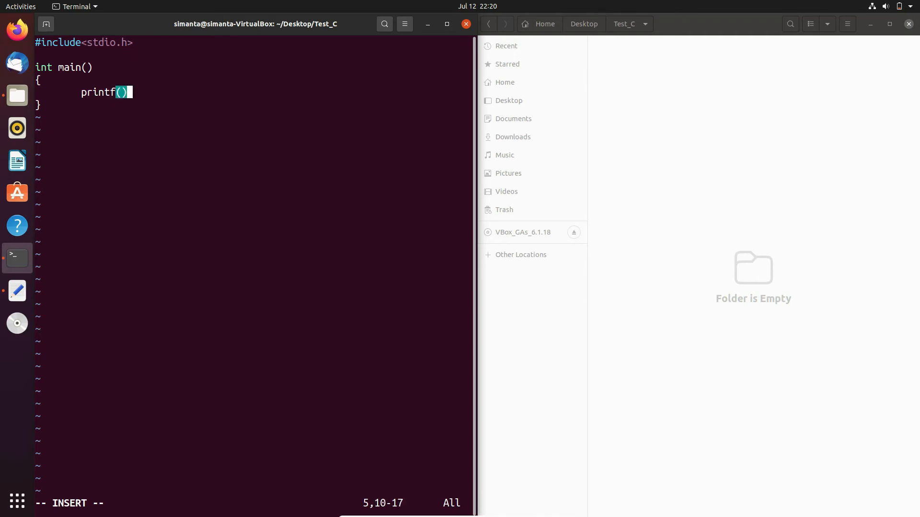
pyautogui.write('"')
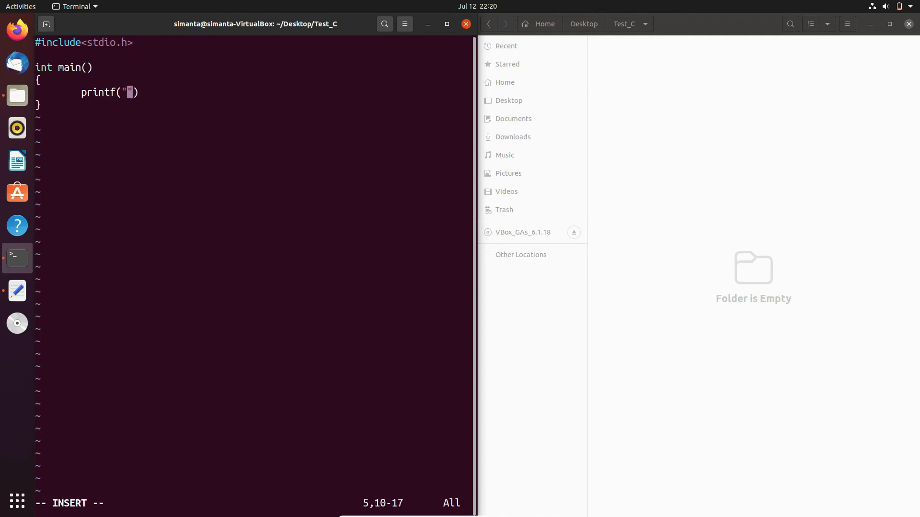
pyautogui.write('hello')
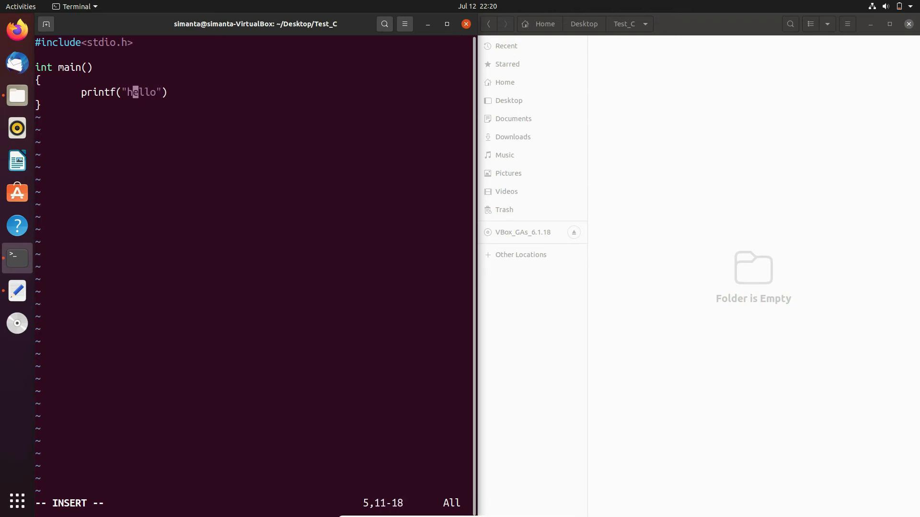
pyautogui.write('Hello')
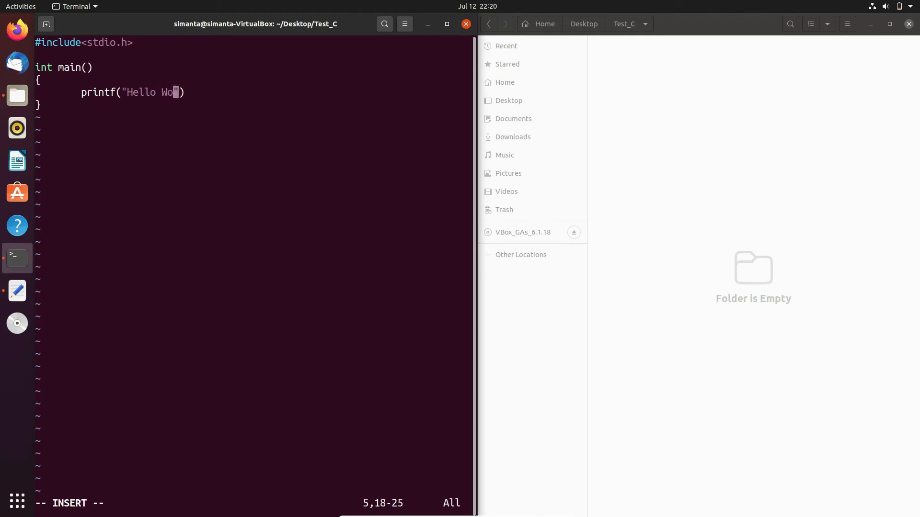
pyautogui.write('rld')
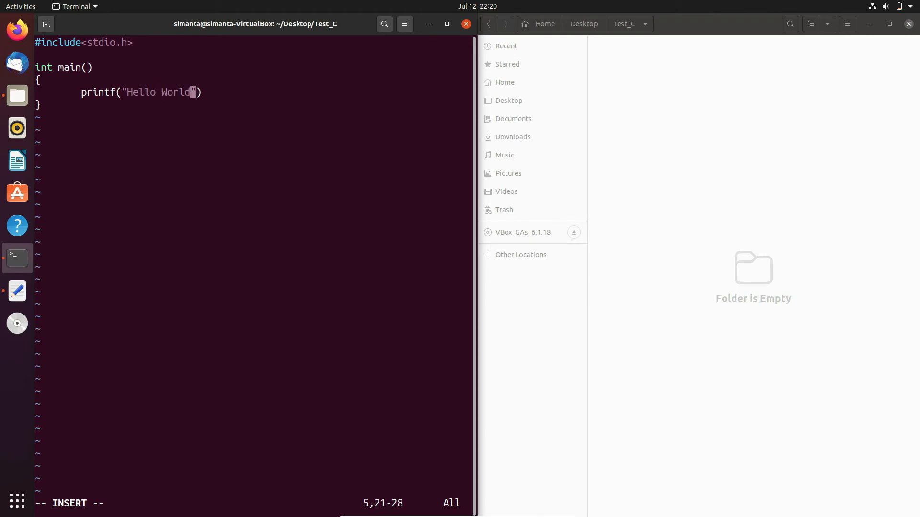
pyautogui.write('\\')
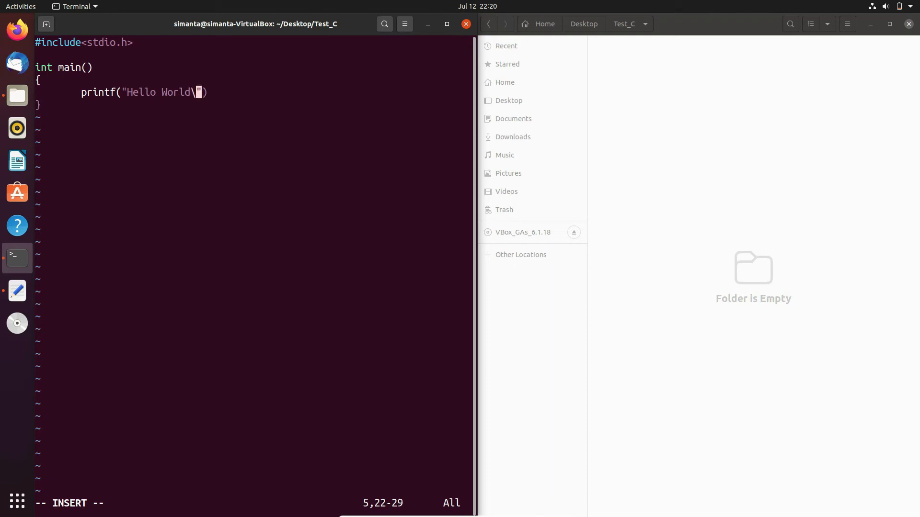
pyautogui.write('n')
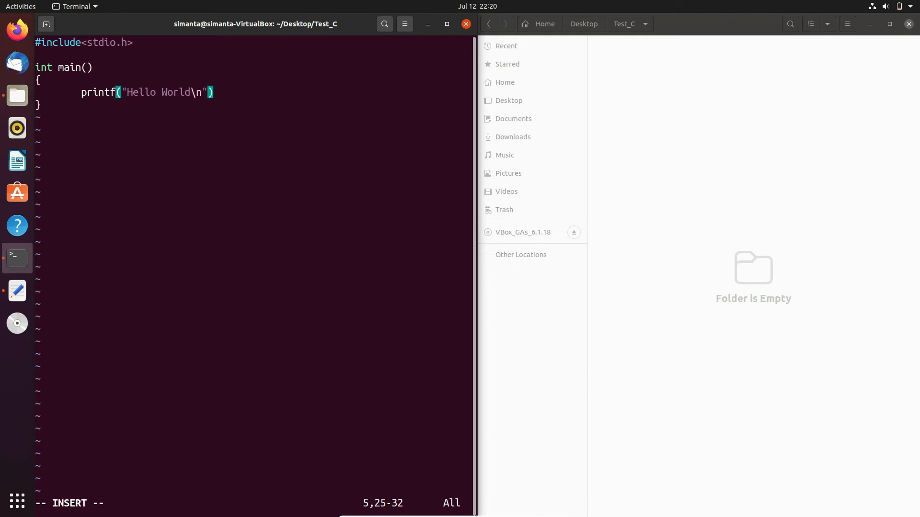
pyautogui.write(';')
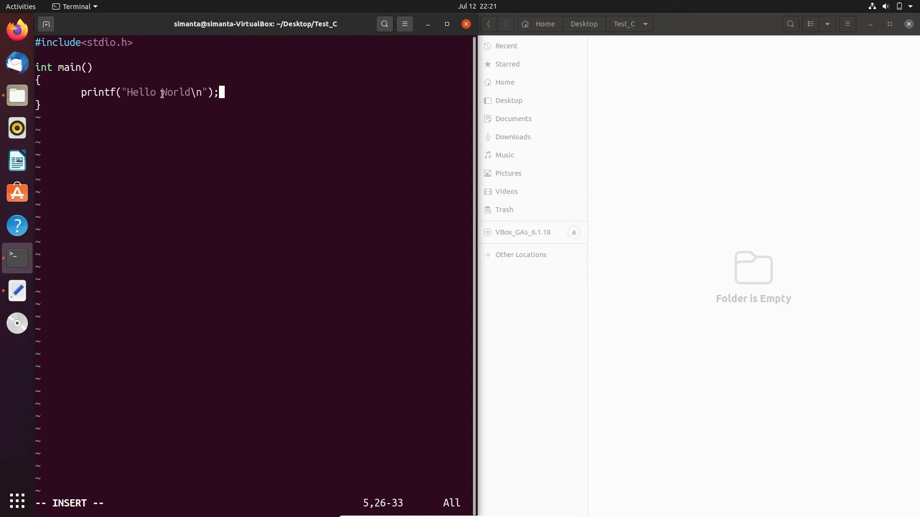
pyautogui.moveTo(82, 48)
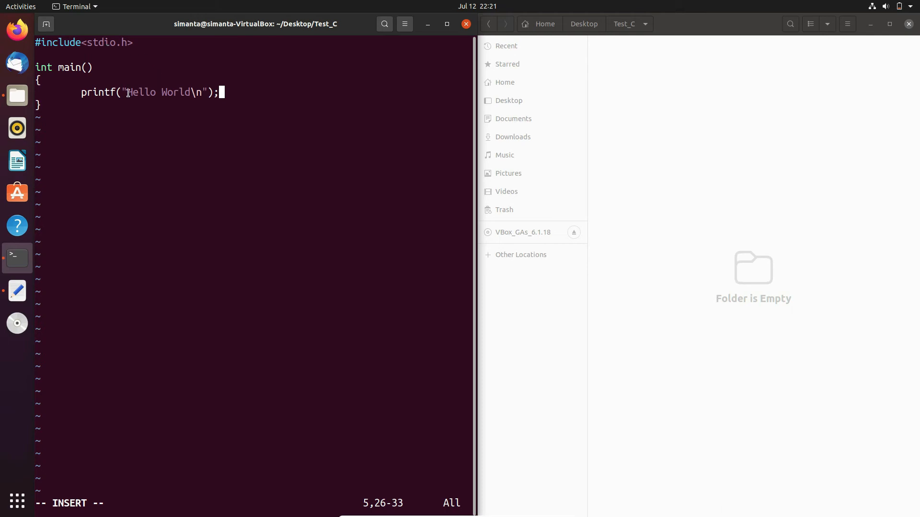
pyautogui.moveTo(263, 113)
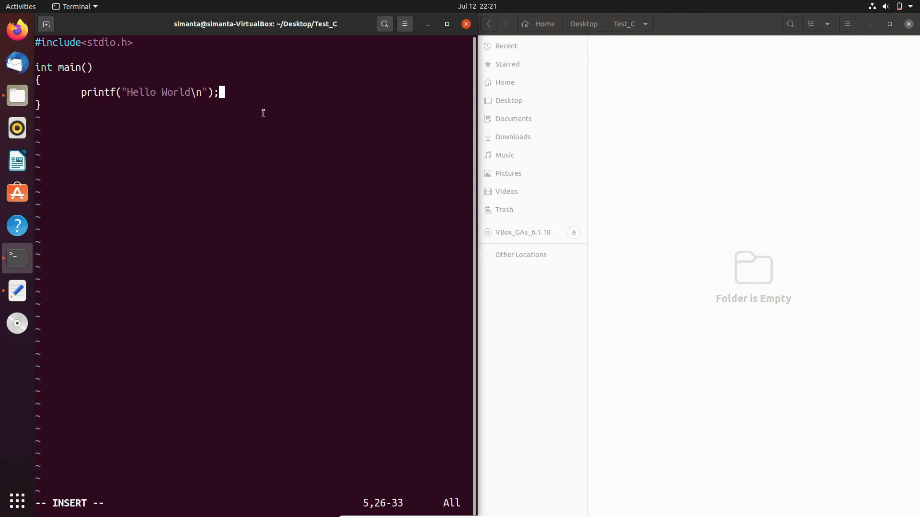
pyautogui.moveTo(248, 104)
pyautogui.write(':')
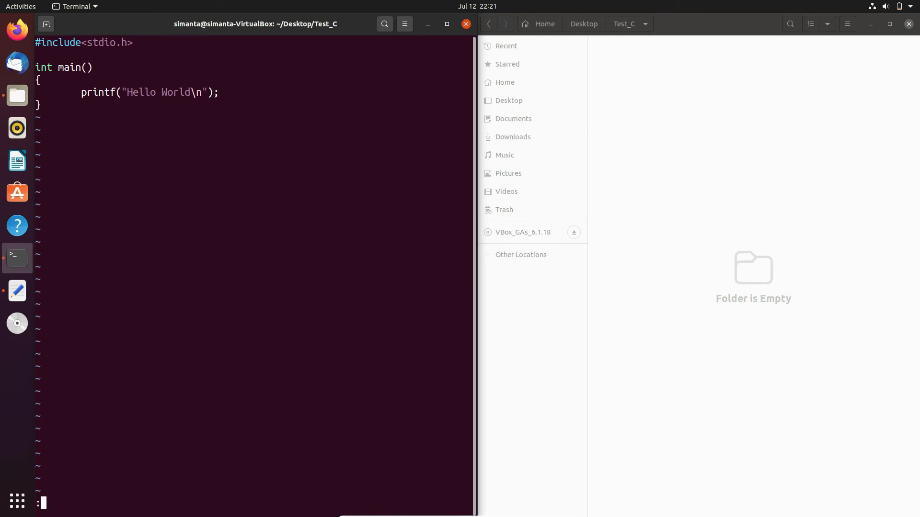
pyautogui.write('wq')
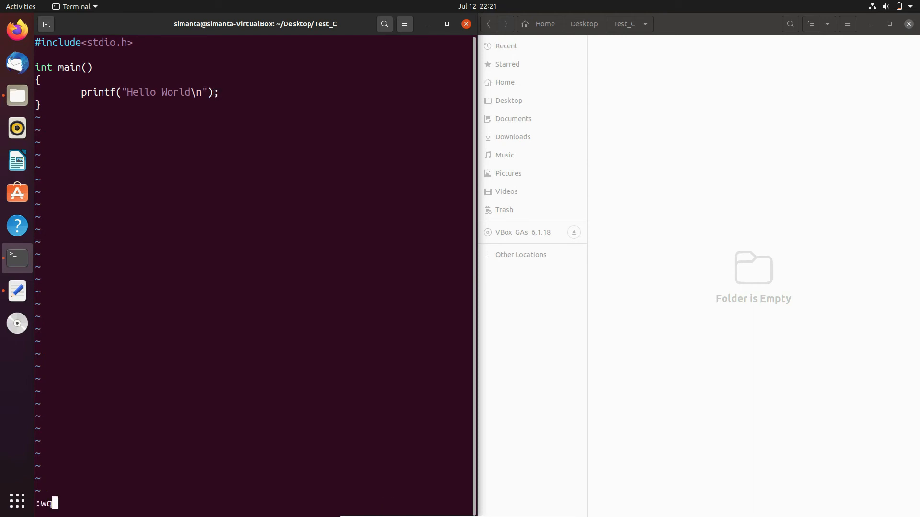
pyautogui.press('Return')
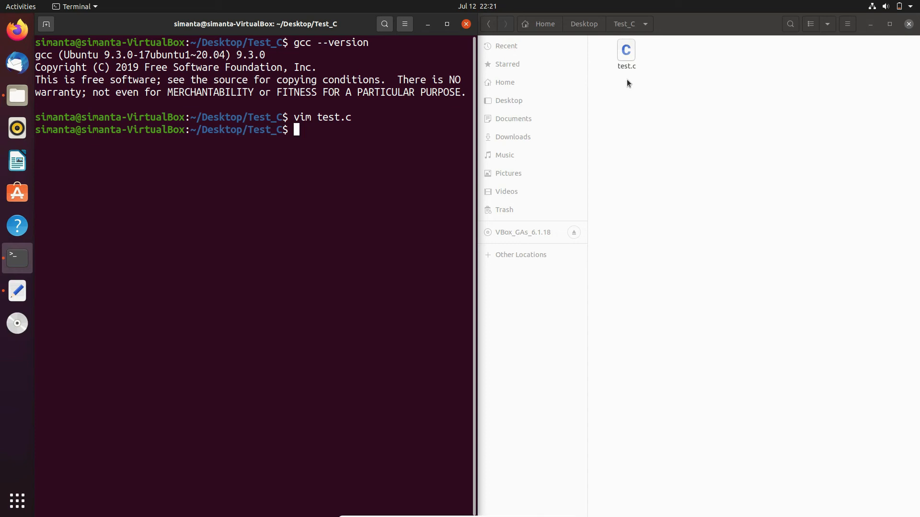
pyautogui.moveTo(368, 143)
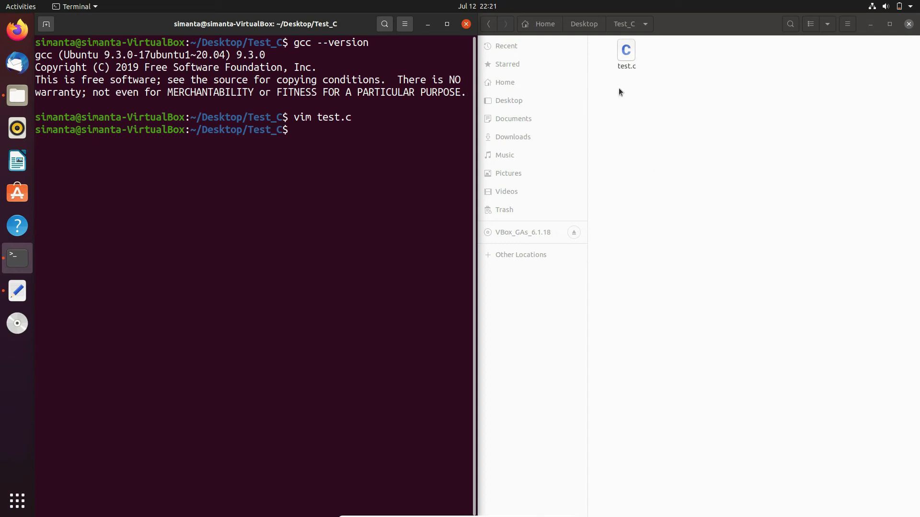
pyautogui.moveTo(669, 127)
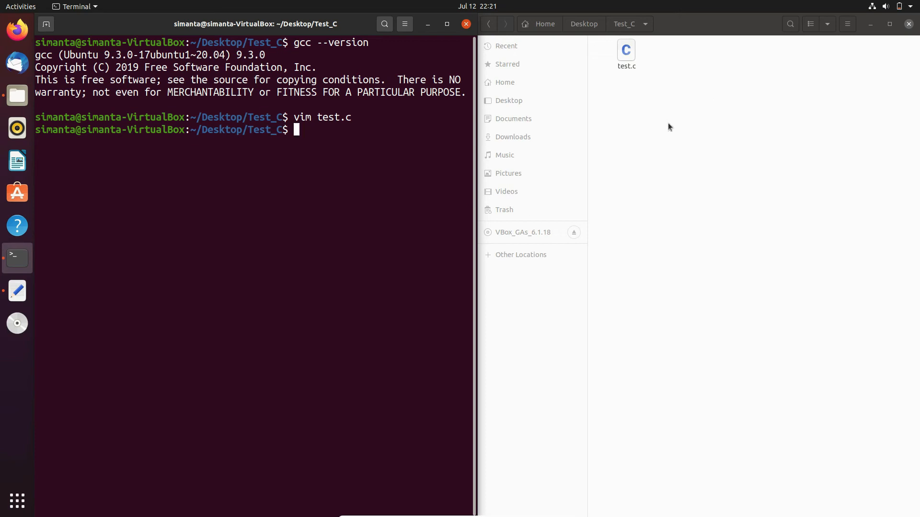
pyautogui.moveTo(340, 136)
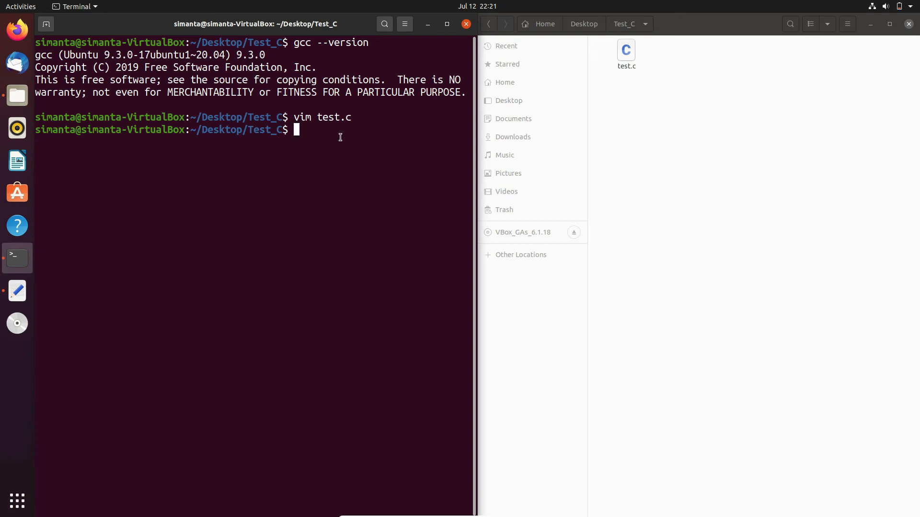
pyautogui.moveTo(399, 127)
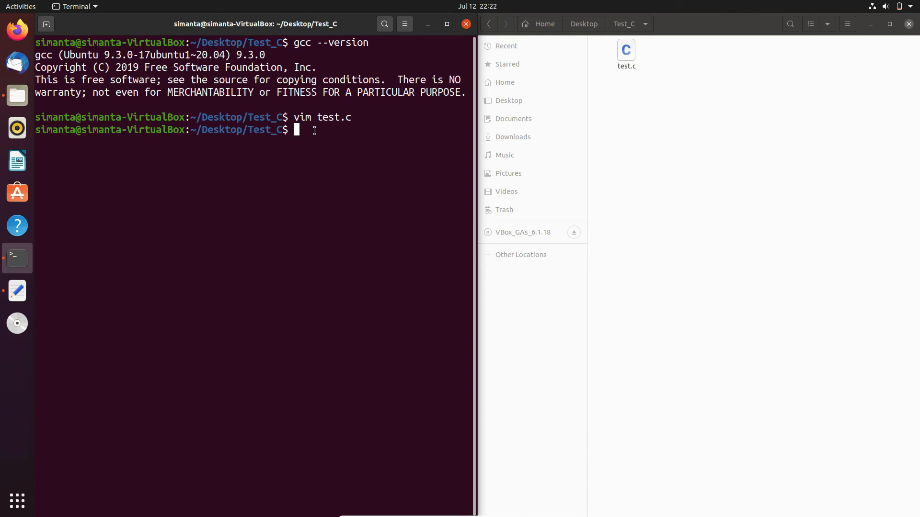
pyautogui.write('gcc')
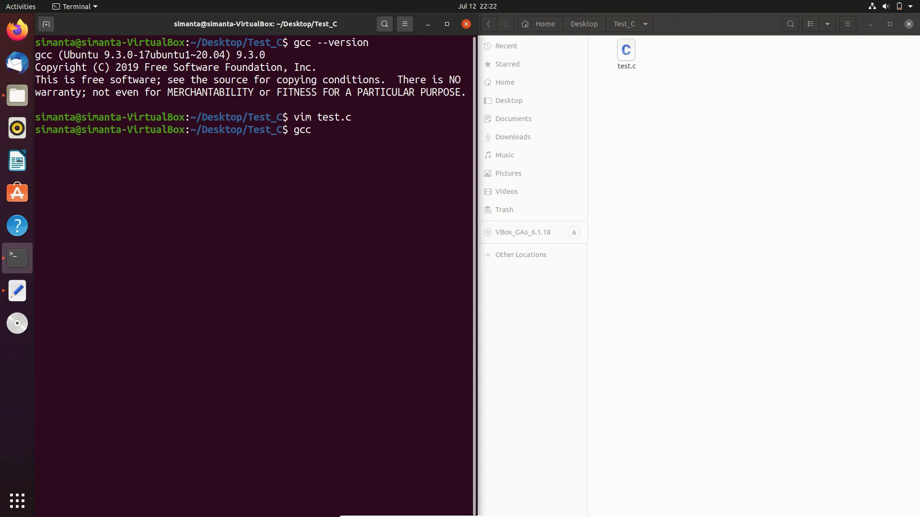
# Compile test.c with gcc -o test_out, correcting a typo in the output name.
pyautogui.write('test')
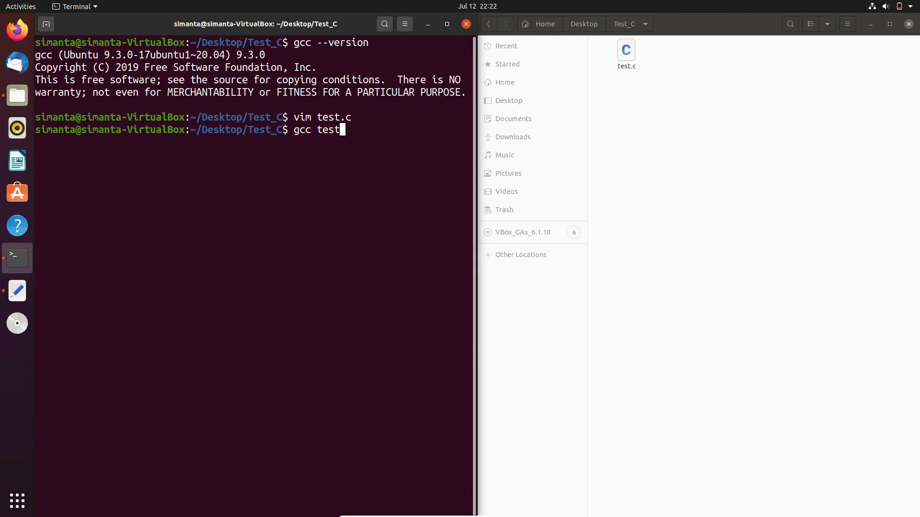
pyautogui.write('.c')
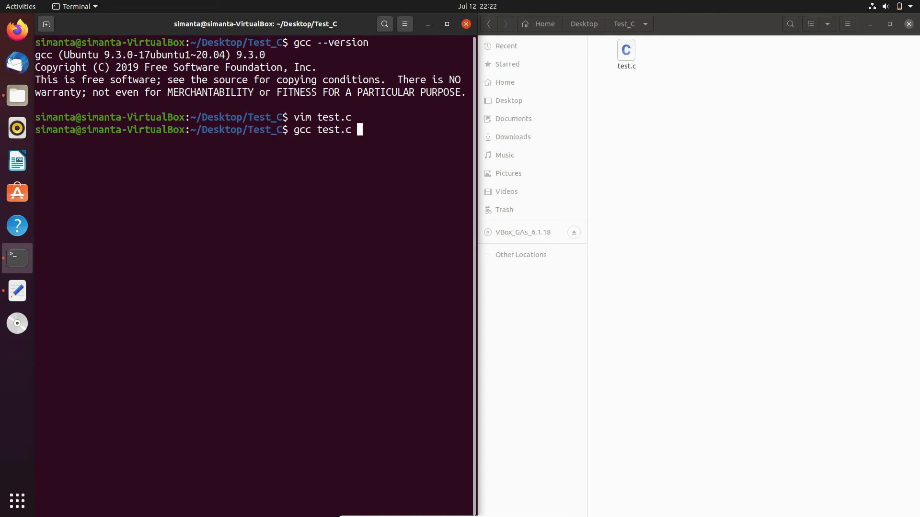
pyautogui.write('-')
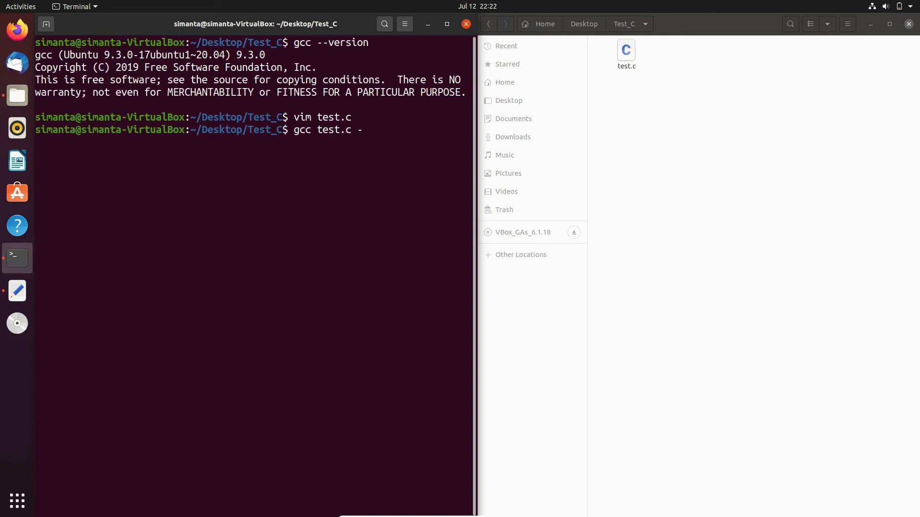
pyautogui.write('o')
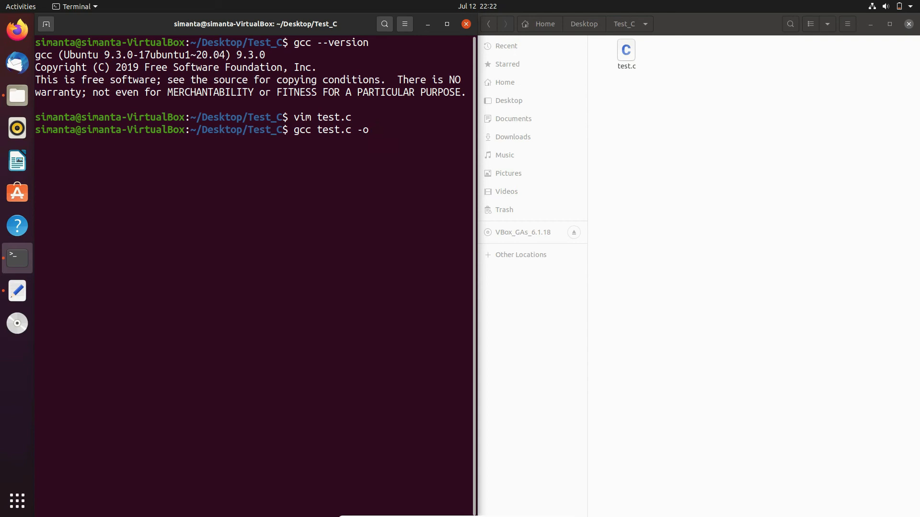
pyautogui.write('te')
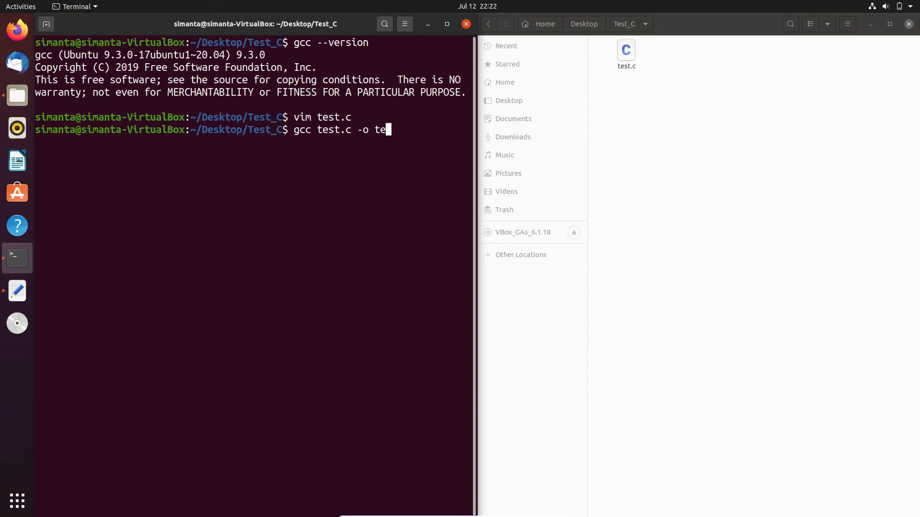
pyautogui.write('st_')
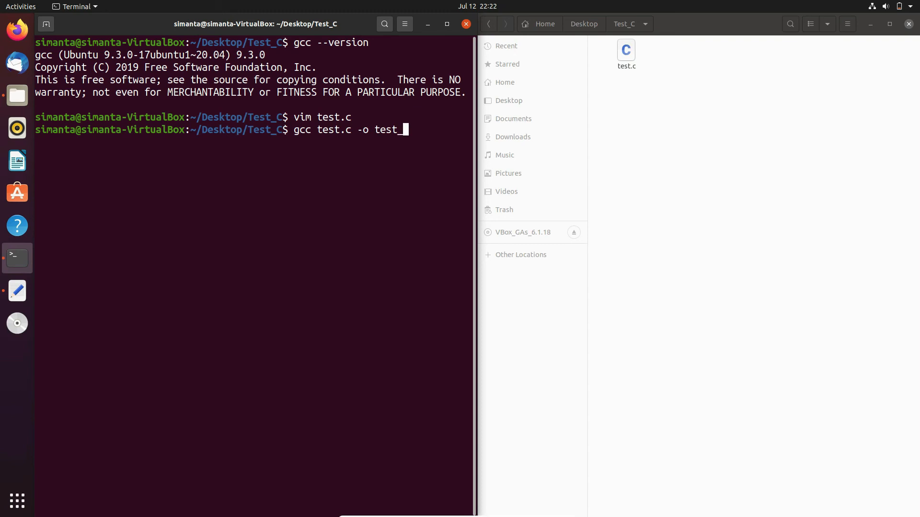
pyautogui.write('oy')
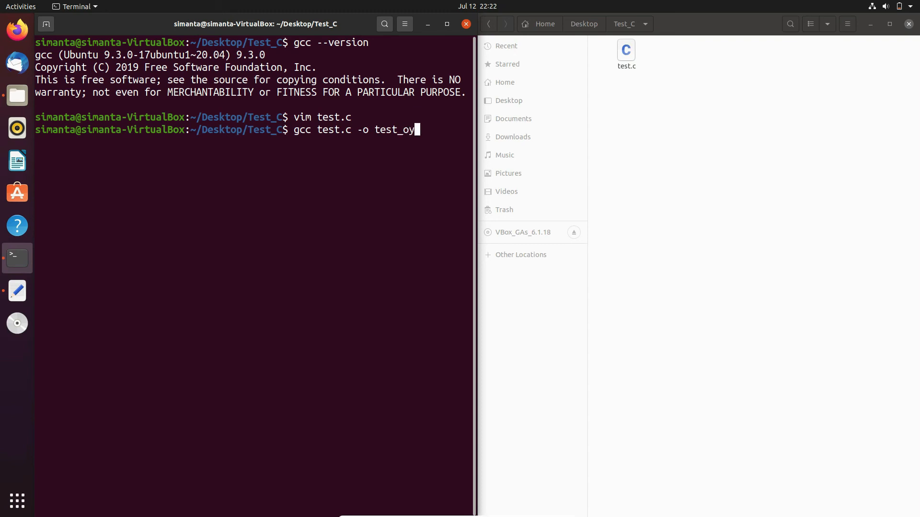
pyautogui.press('BackSpace')
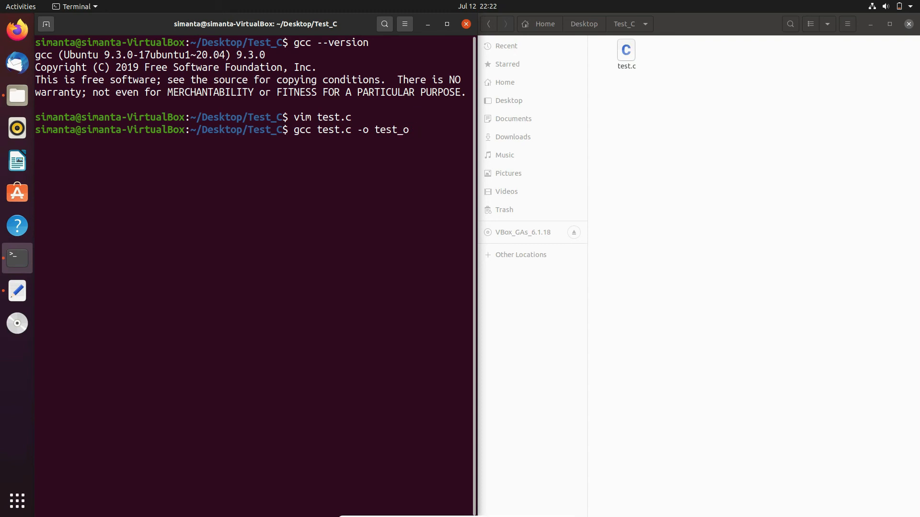
pyautogui.write('ut')
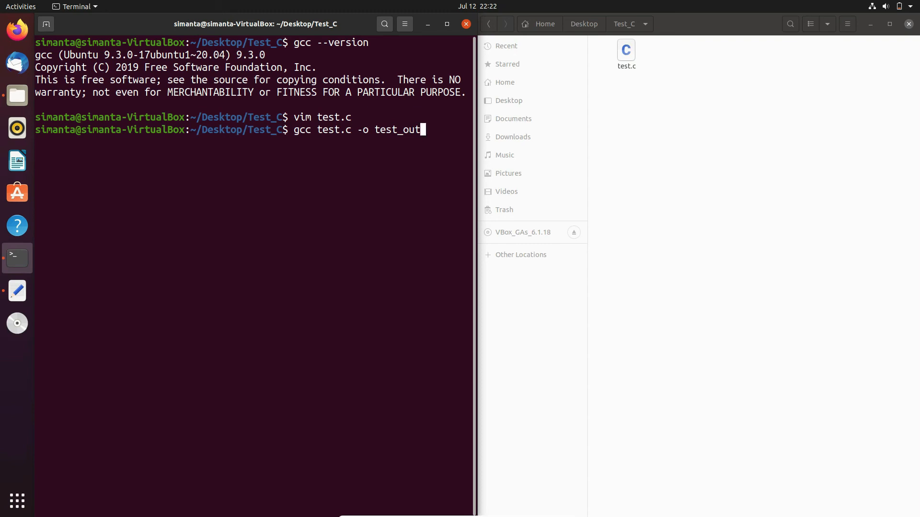
pyautogui.press('Return')
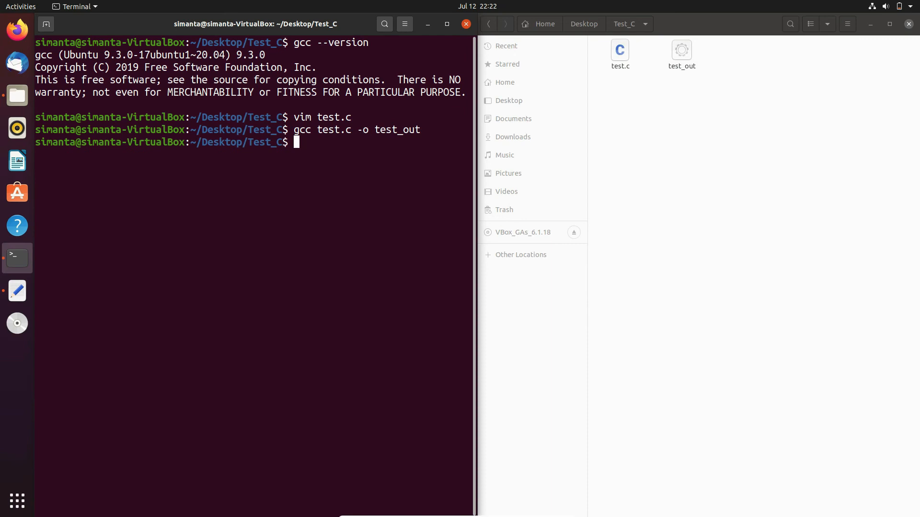
pyautogui.moveTo(686, 71)
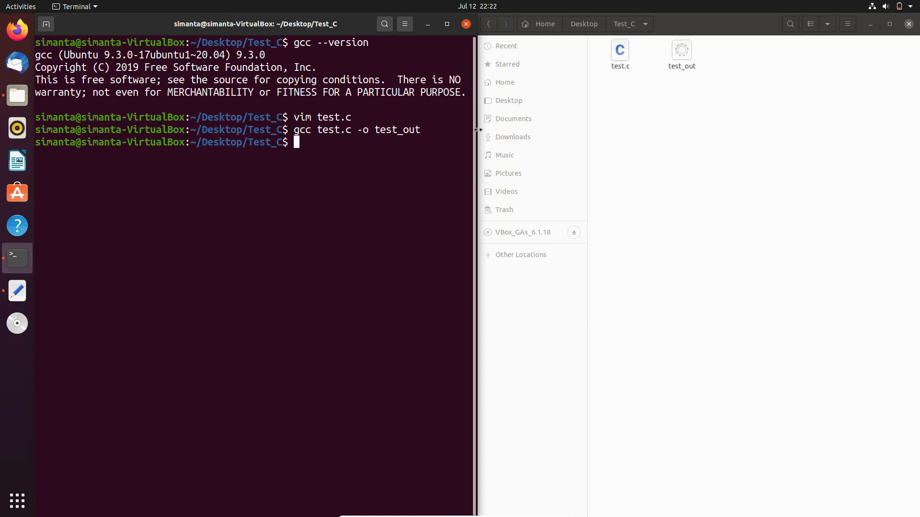
pyautogui.moveTo(312, 112)
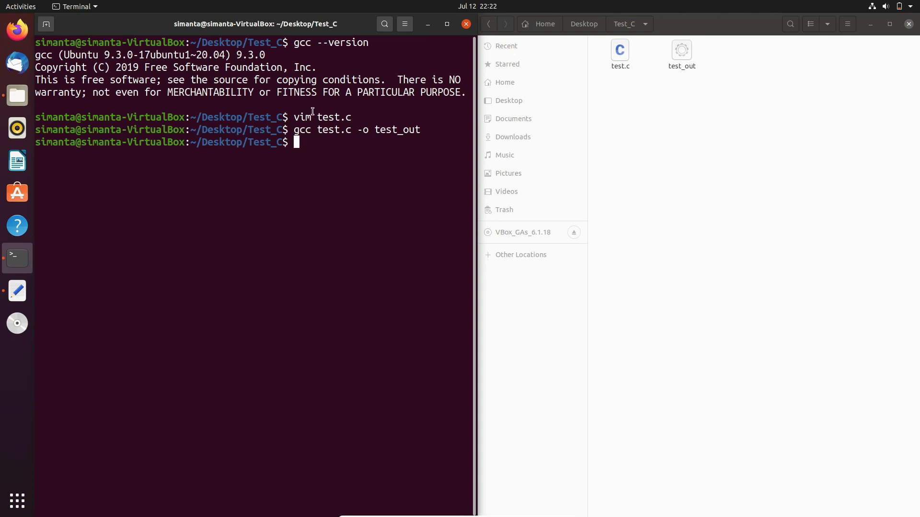
pyautogui.moveTo(310, 149)
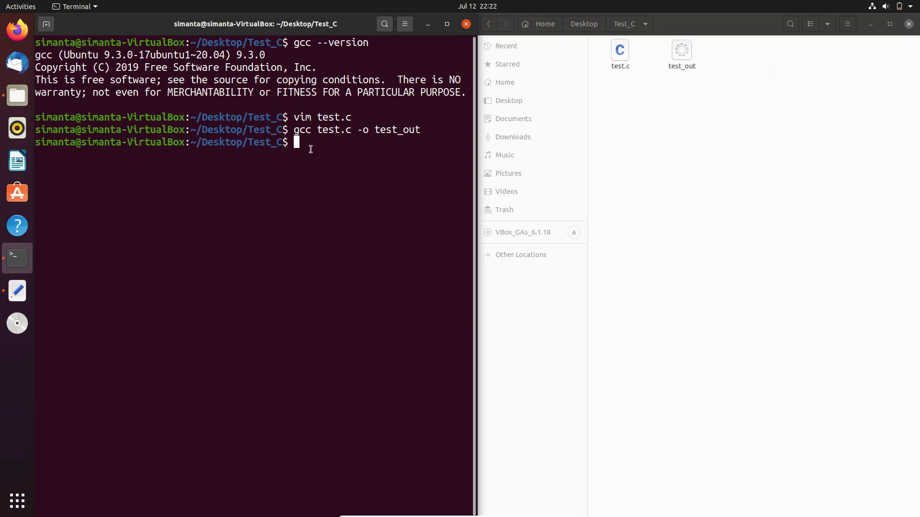
# Run ./test_out, which prints Hello World.
pyautogui.write('.')
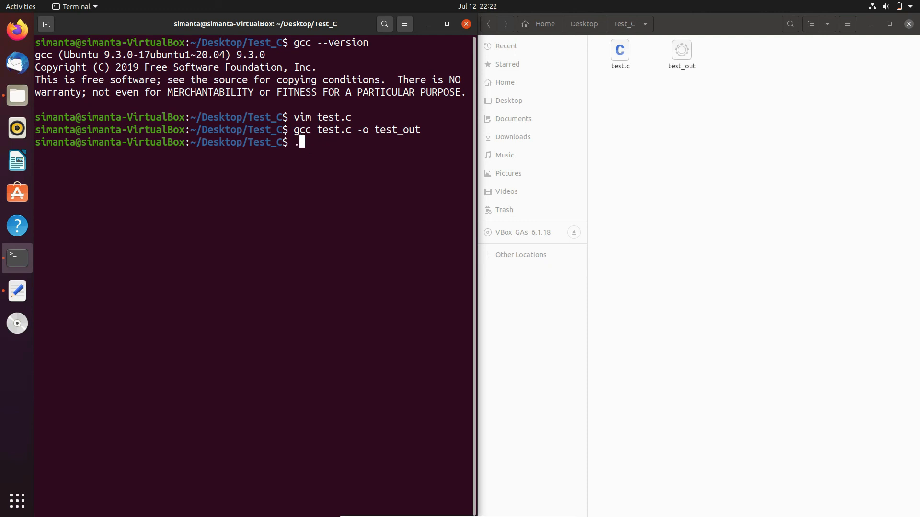
pyautogui.write('/')
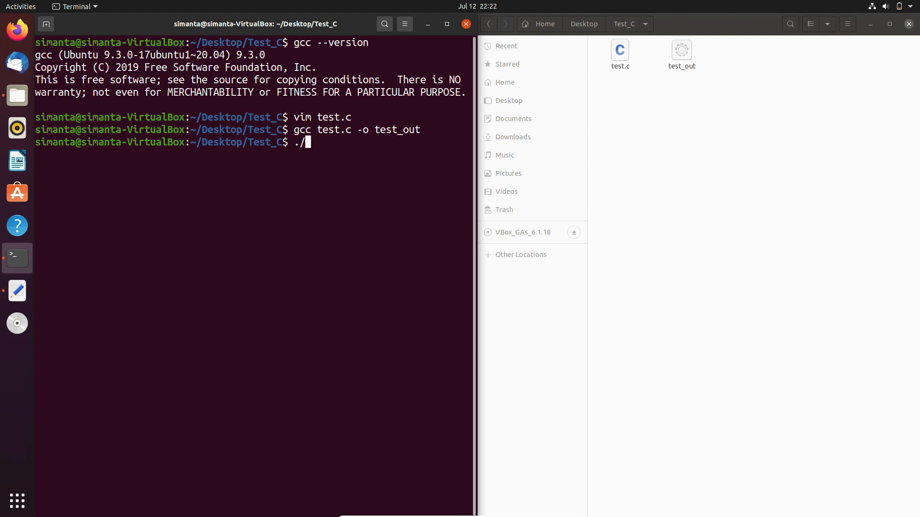
pyautogui.write('tes')
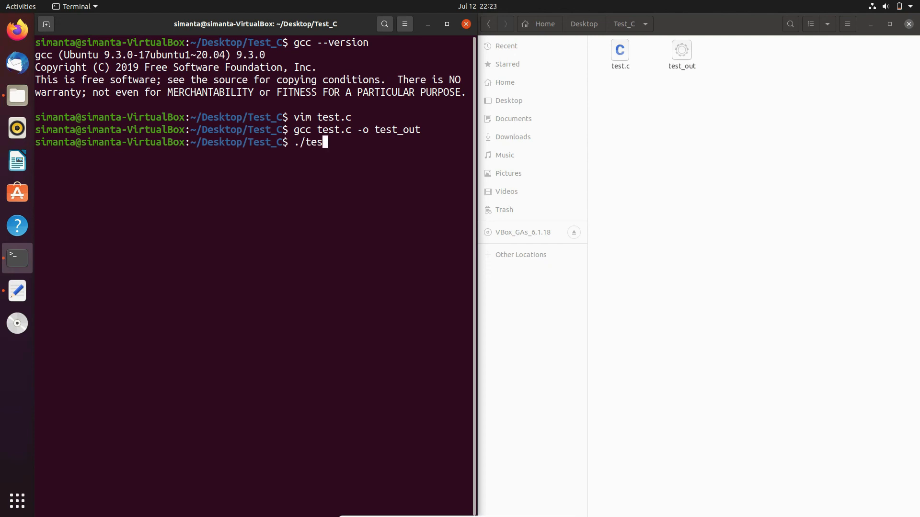
pyautogui.write('t_')
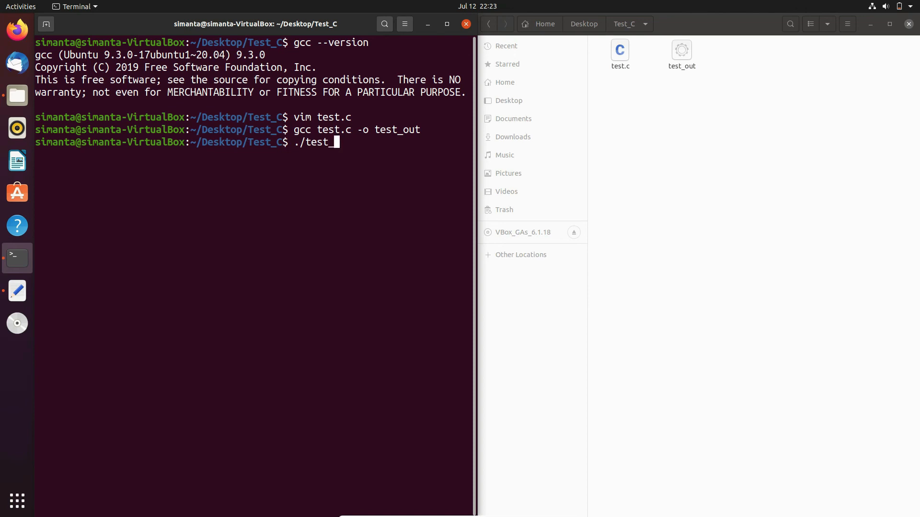
pyautogui.write('out')
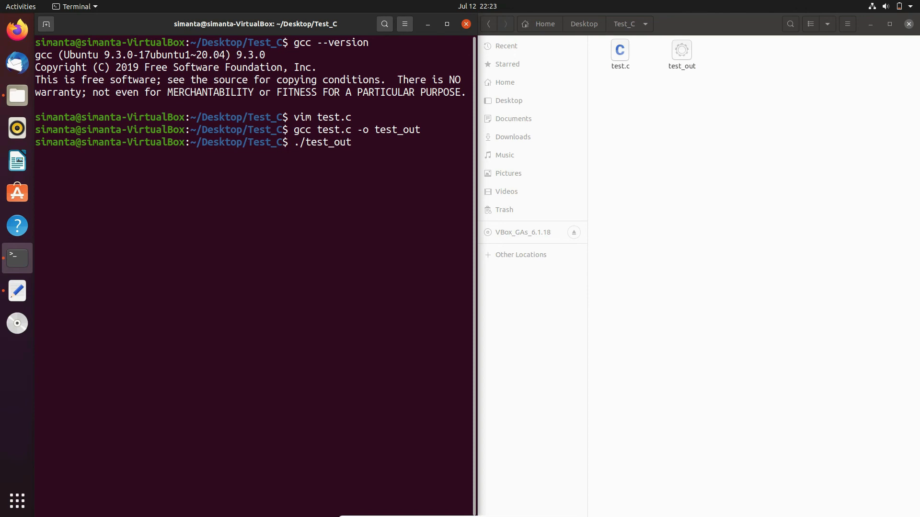
pyautogui.press('Return')
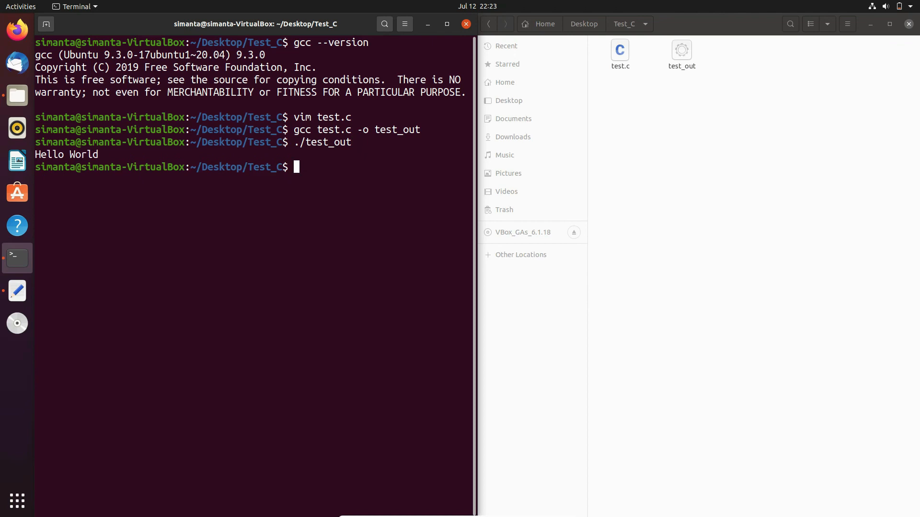
pyautogui.moveTo(276, 224)
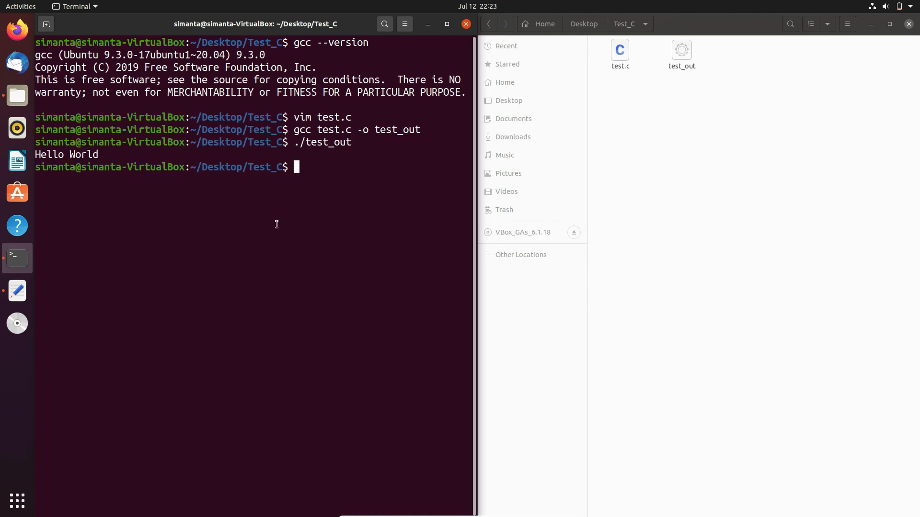
pyautogui.moveTo(323, 165)
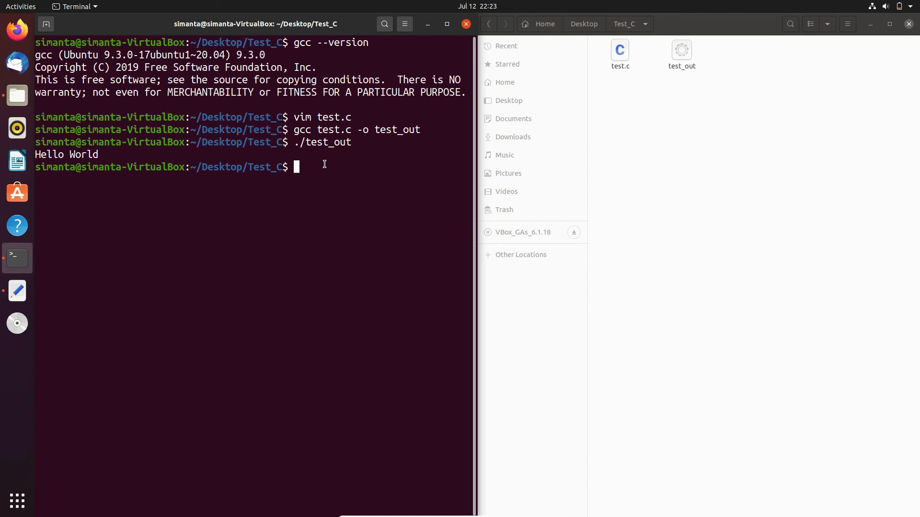
# Compile with plain gcc test.c, producing the default a.out executable.
pyautogui.write('gcc')
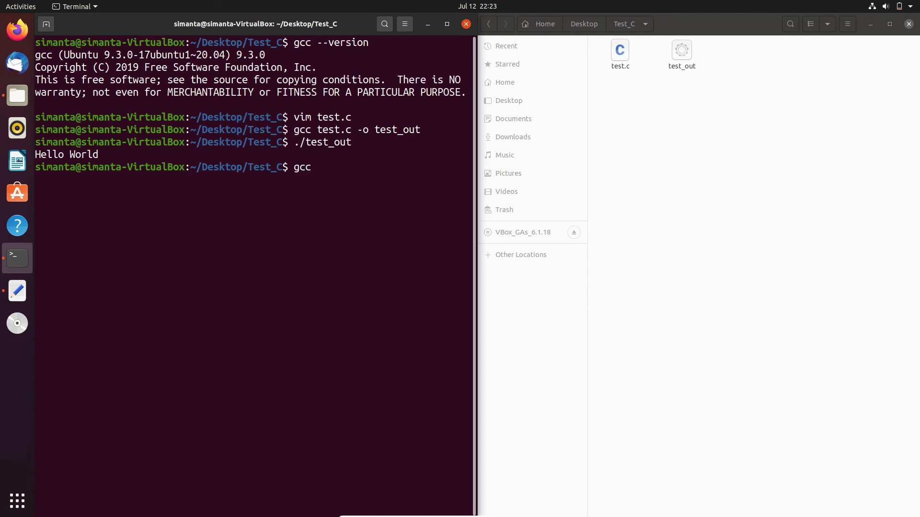
pyautogui.write('test')
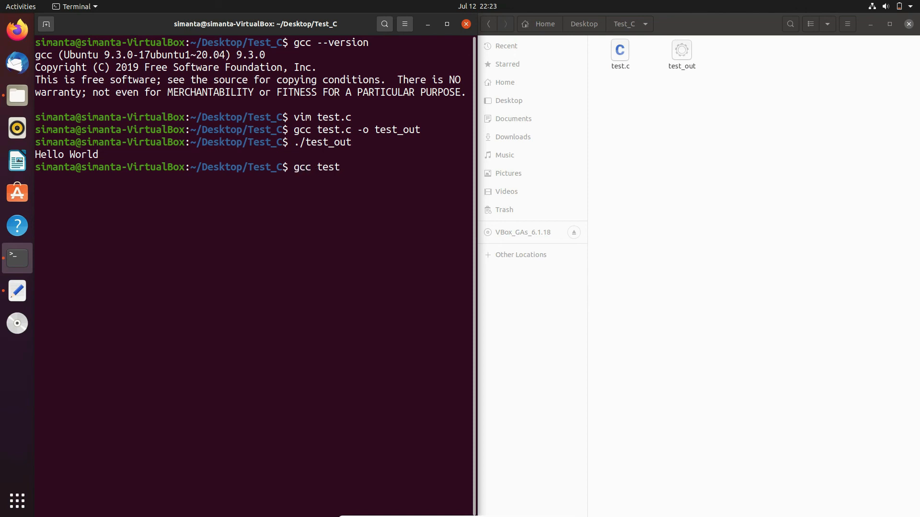
pyautogui.write('.c')
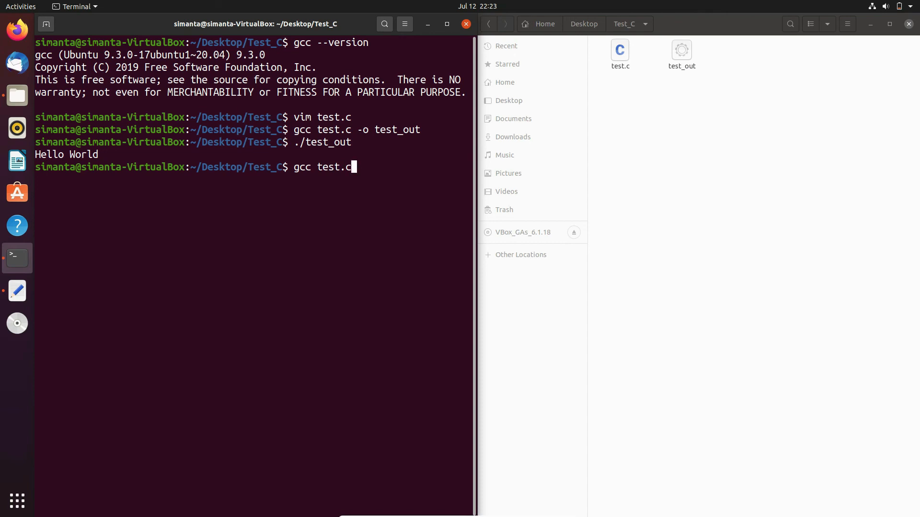
pyautogui.press('Return')
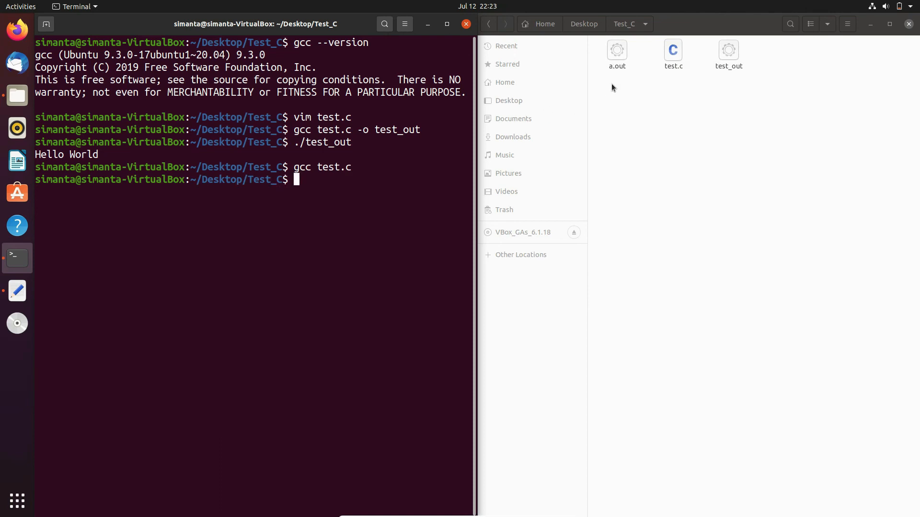
pyautogui.moveTo(610, 45)
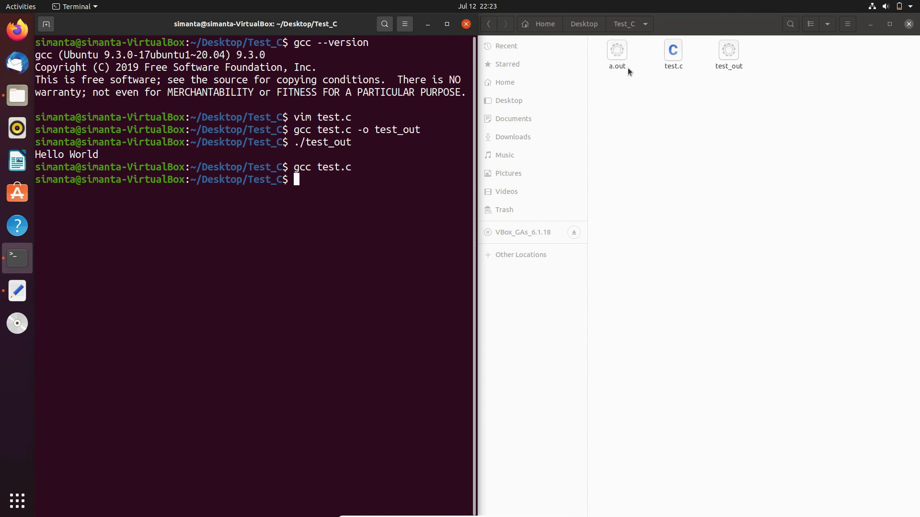
pyautogui.moveTo(620, 73)
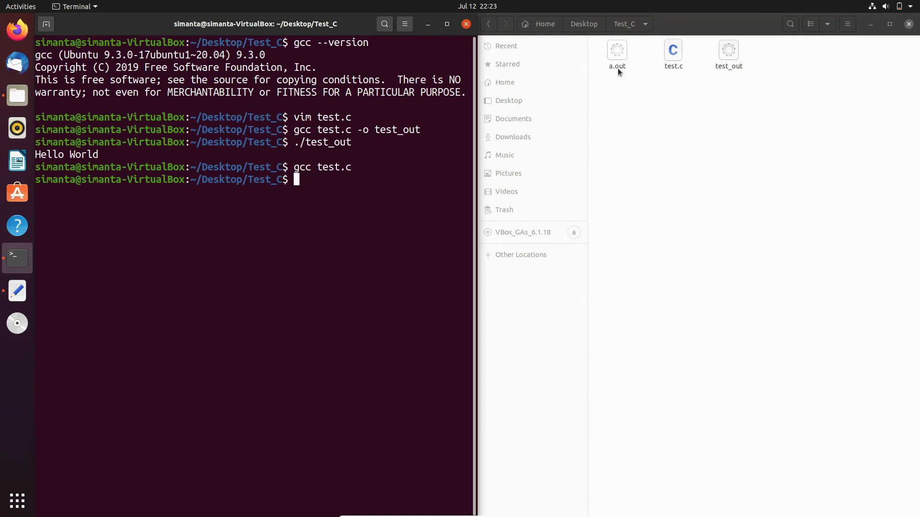
pyautogui.moveTo(544, 92)
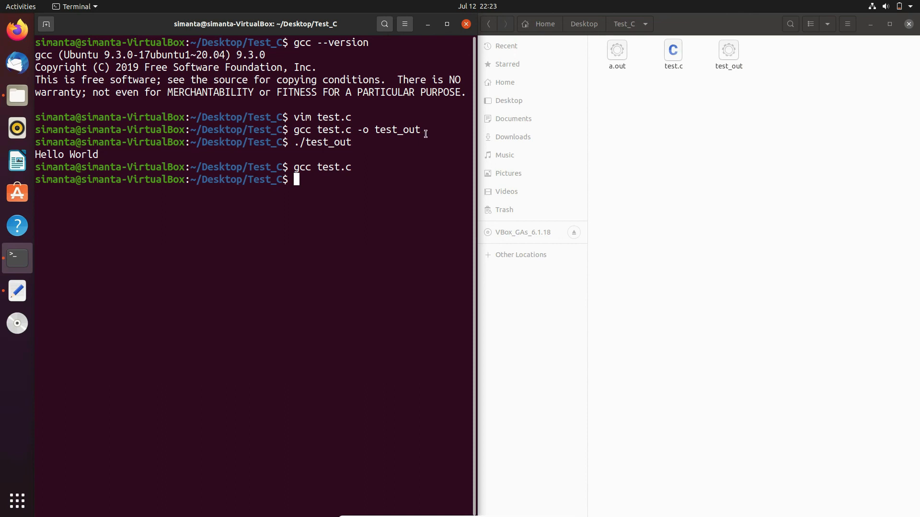
pyautogui.moveTo(655, 75)
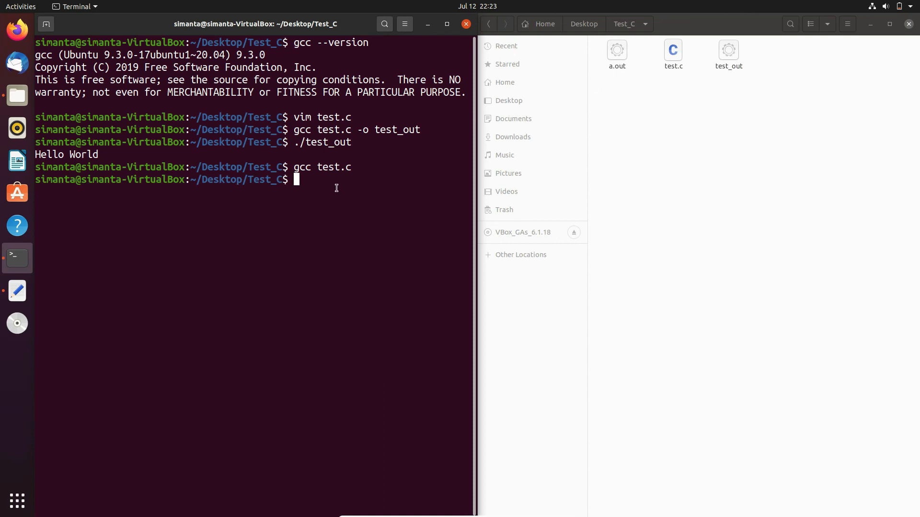
# Run ./a.out, which also prints Hello World.
pyautogui.write('./')
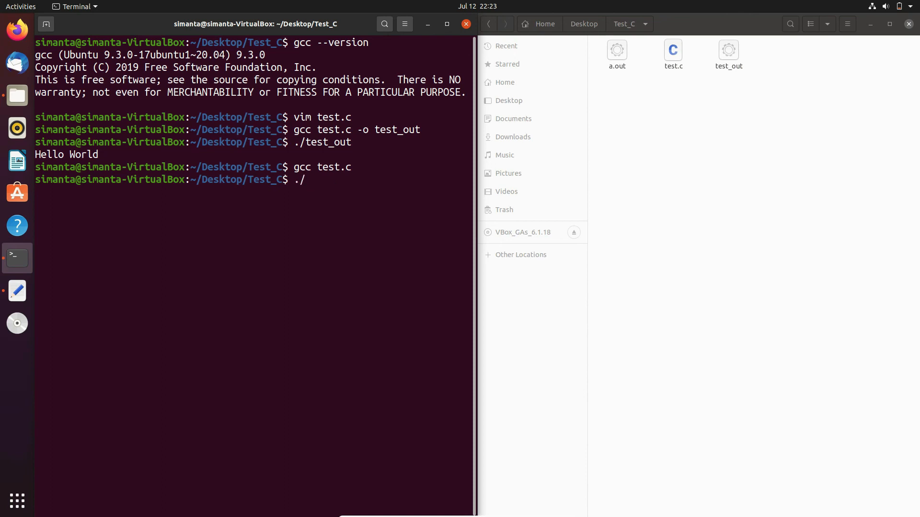
pyautogui.write('a.')
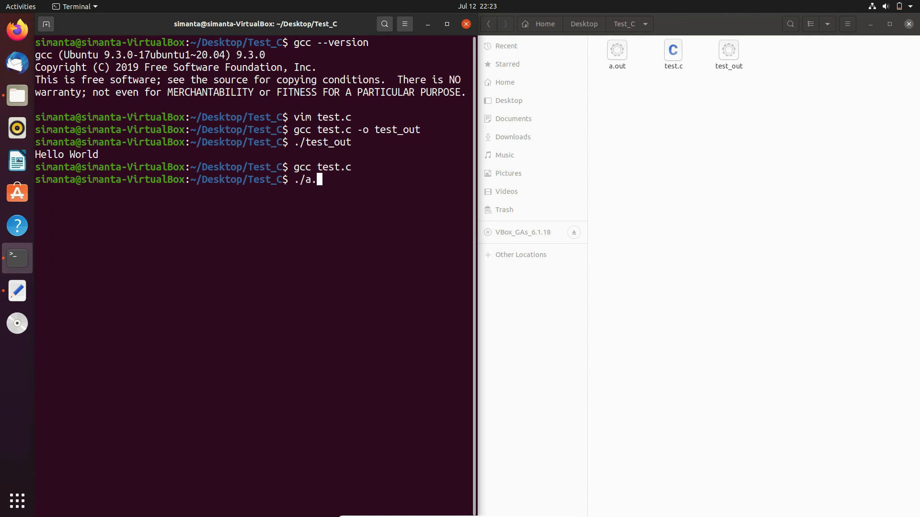
pyautogui.write('out')
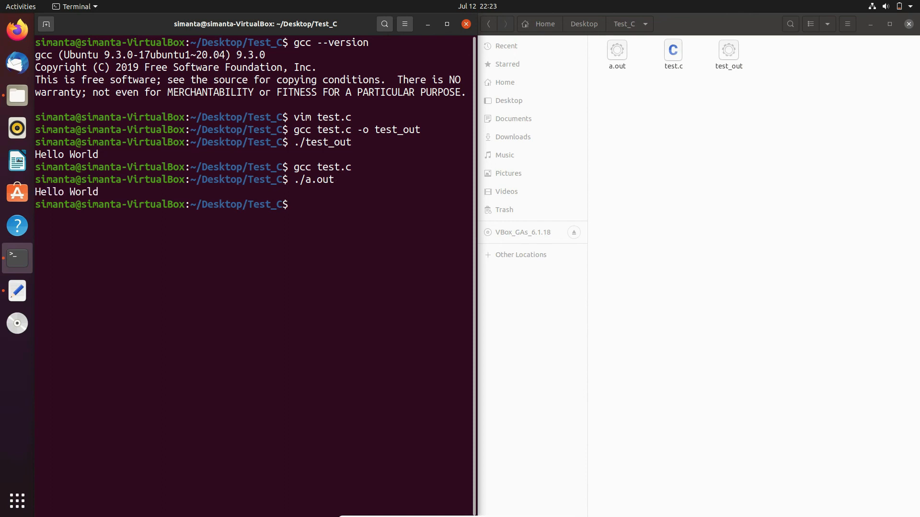
pyautogui.moveTo(82, 210)
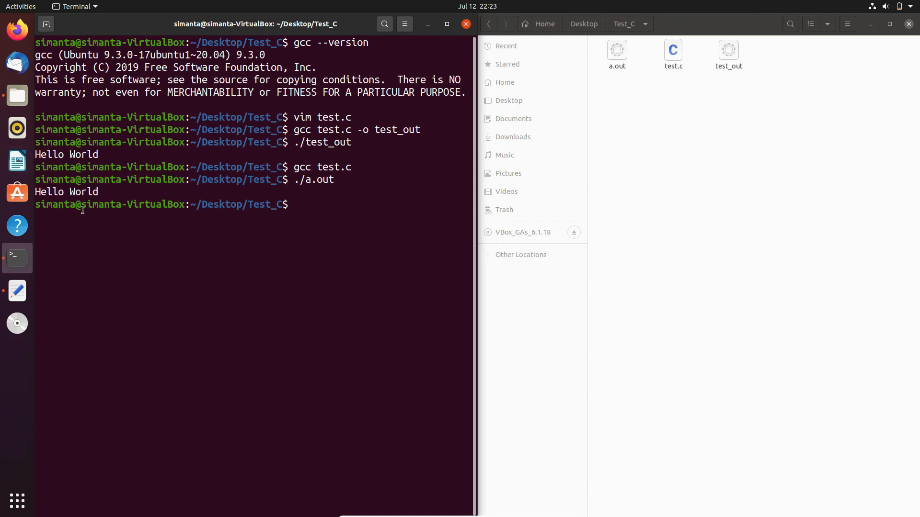